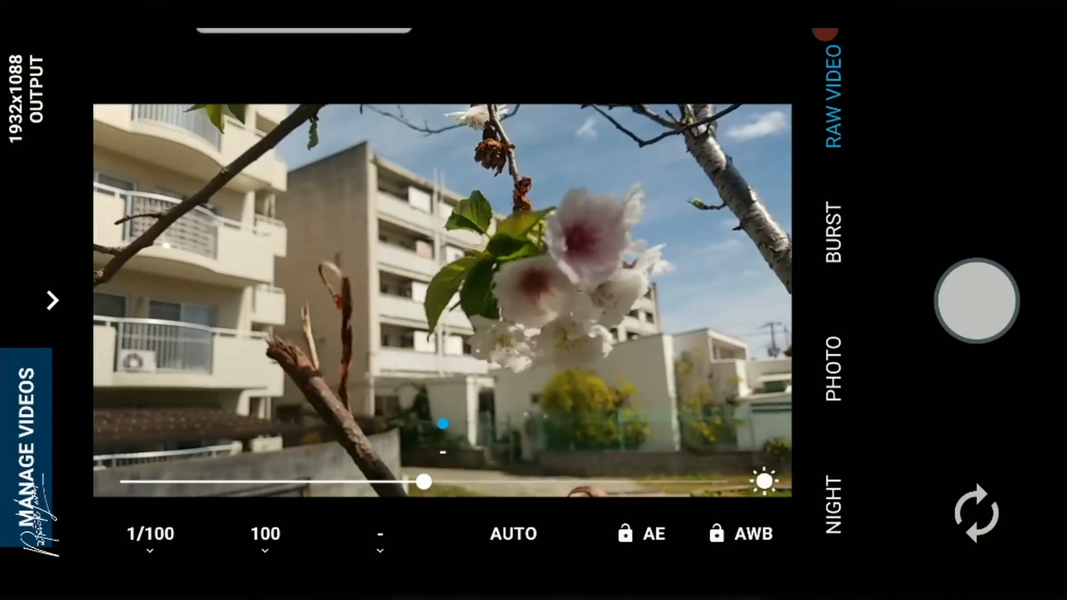
Step: Switch on MotionCam's Sensor Clipping Overlay and scroll through the frame rate and crop options
click(740, 533)
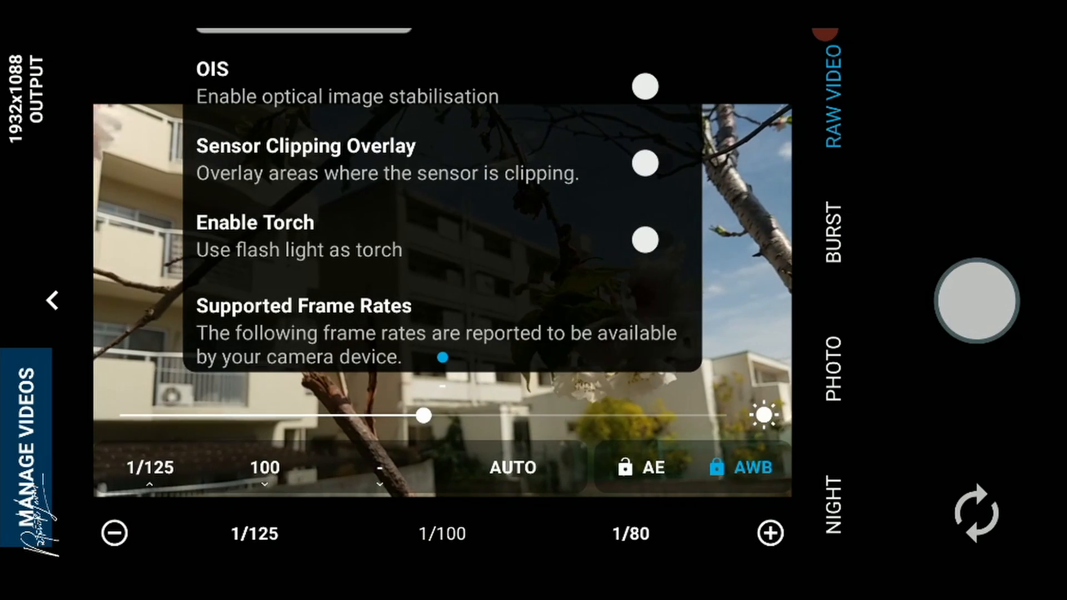
click(643, 164)
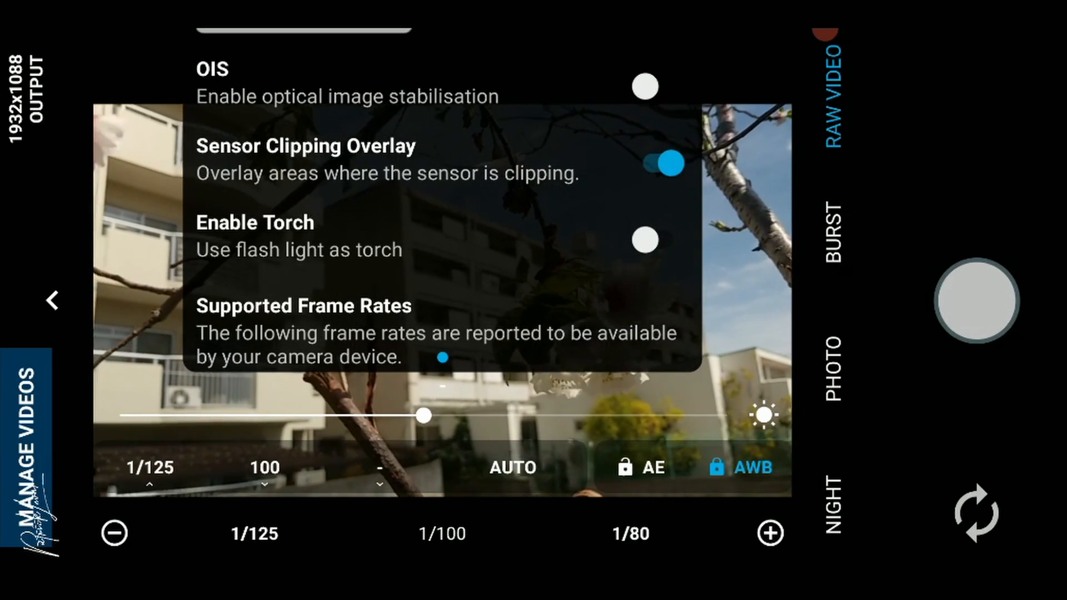
scroll(down, 3)
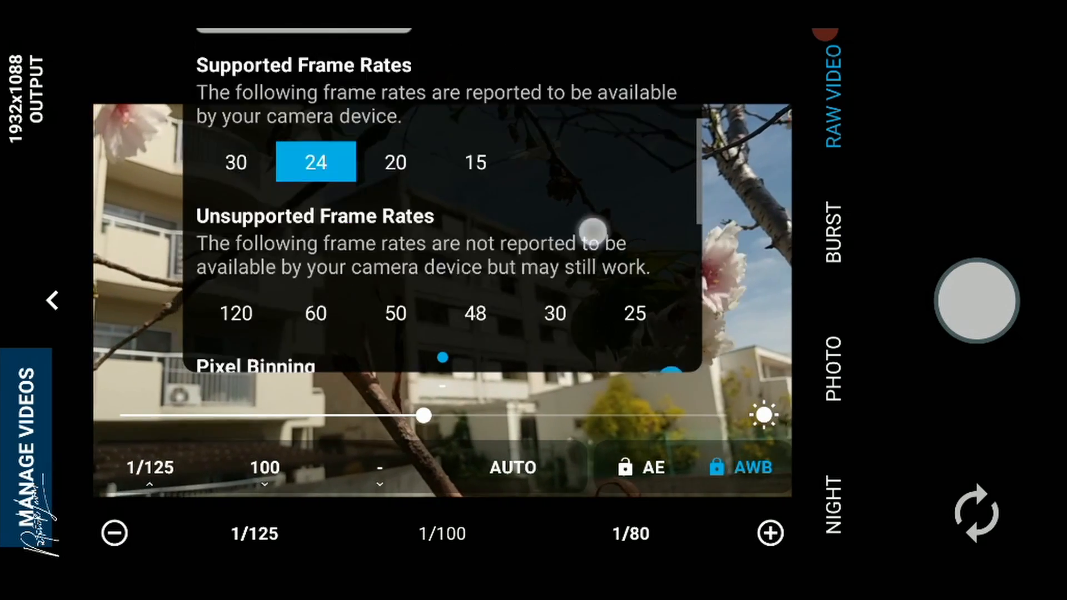
scroll(down, 3)
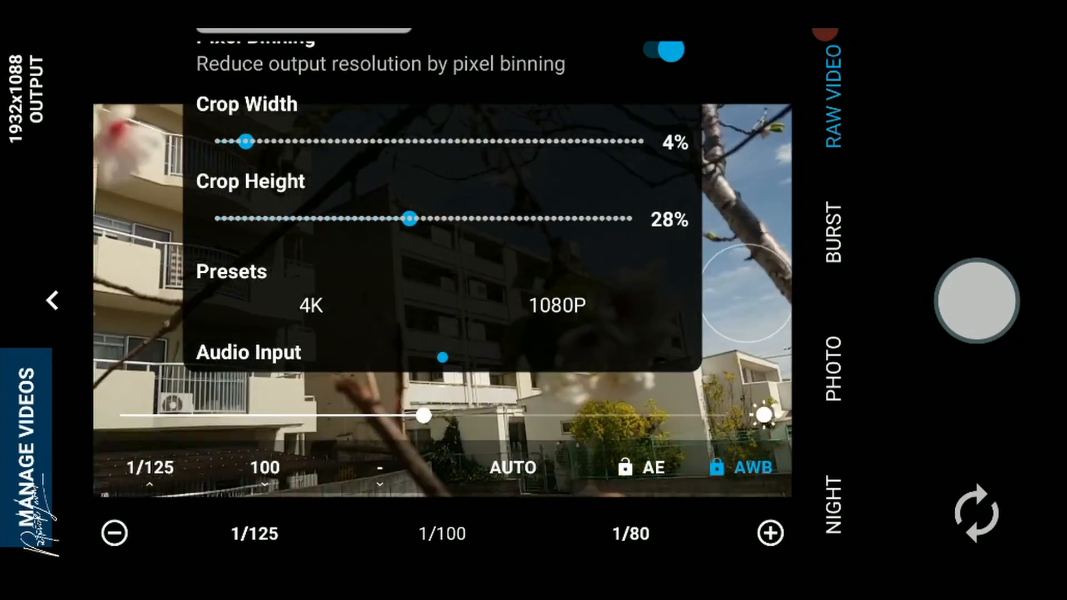
click(52, 301)
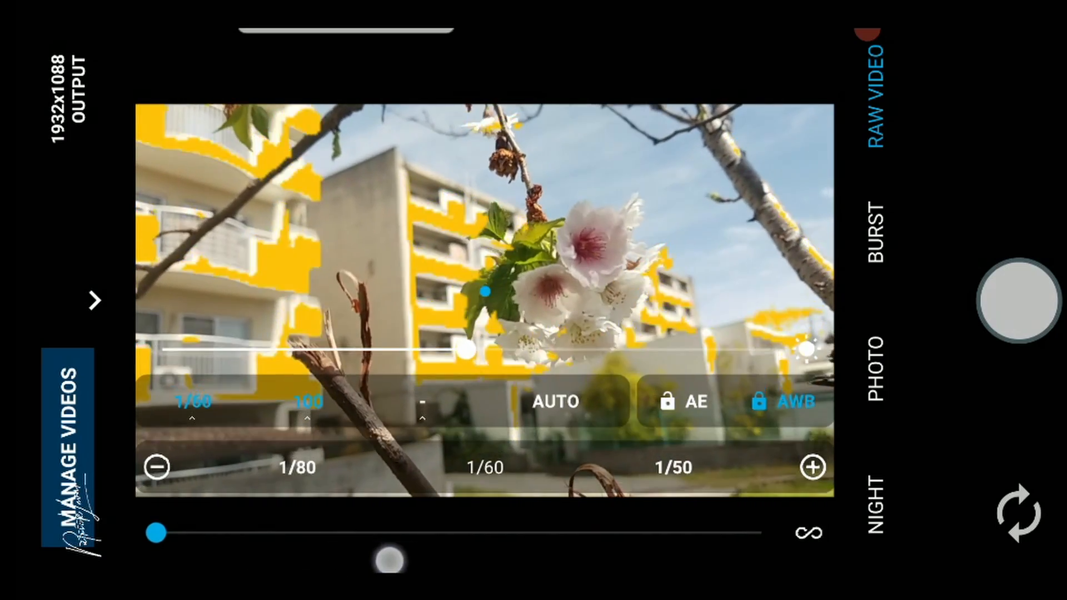
Step: Pull manual focus onto the nearby cherry blossoms (about 0.19 m) and record a raw clip
drag(155, 533, 599, 533)
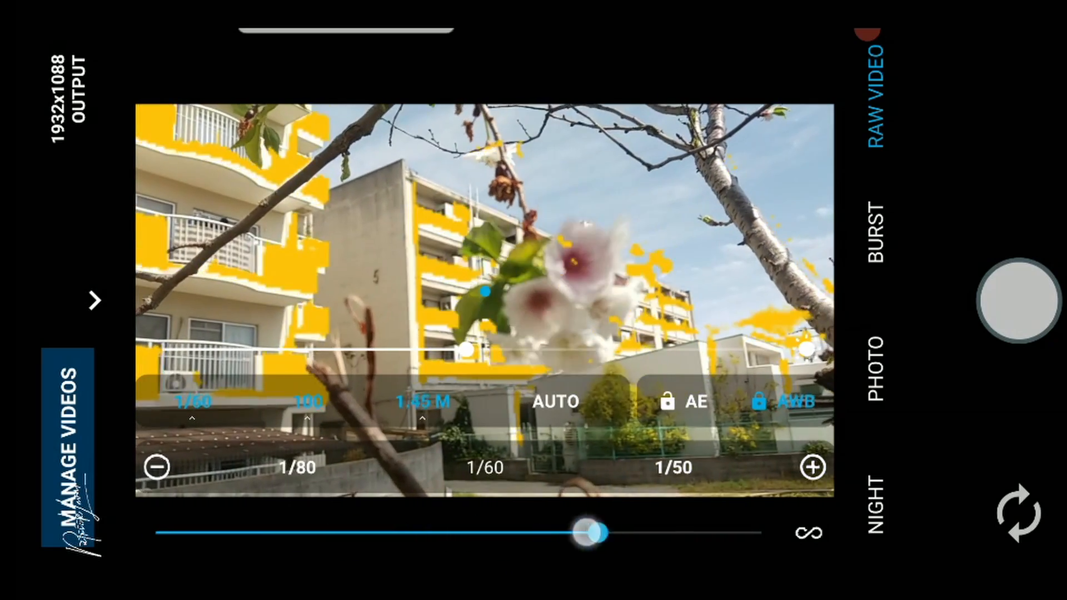
drag(599, 533, 306, 538)
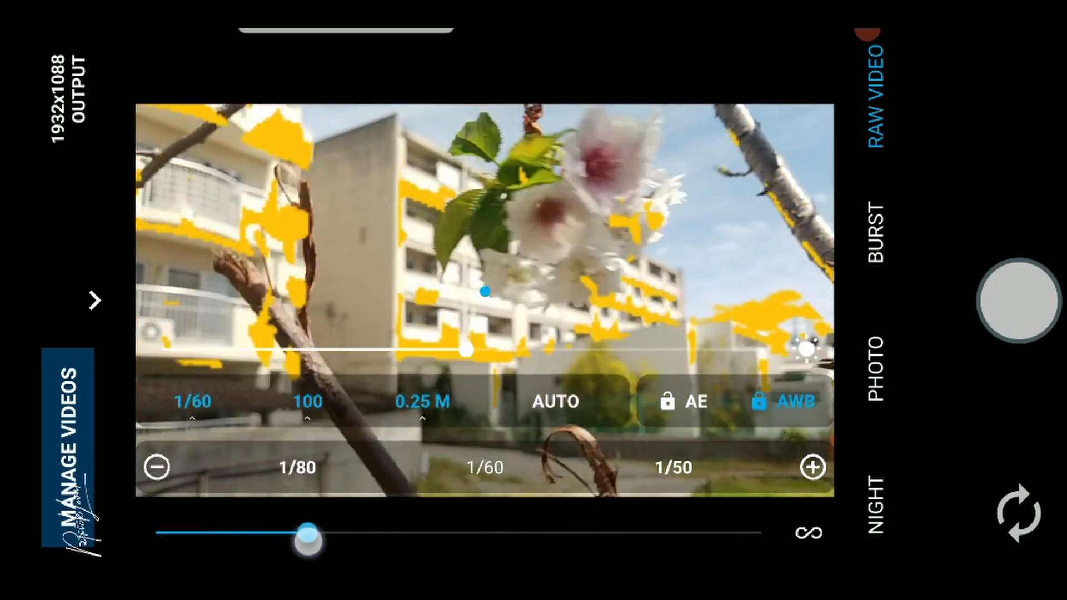
drag(306, 541, 523, 532)
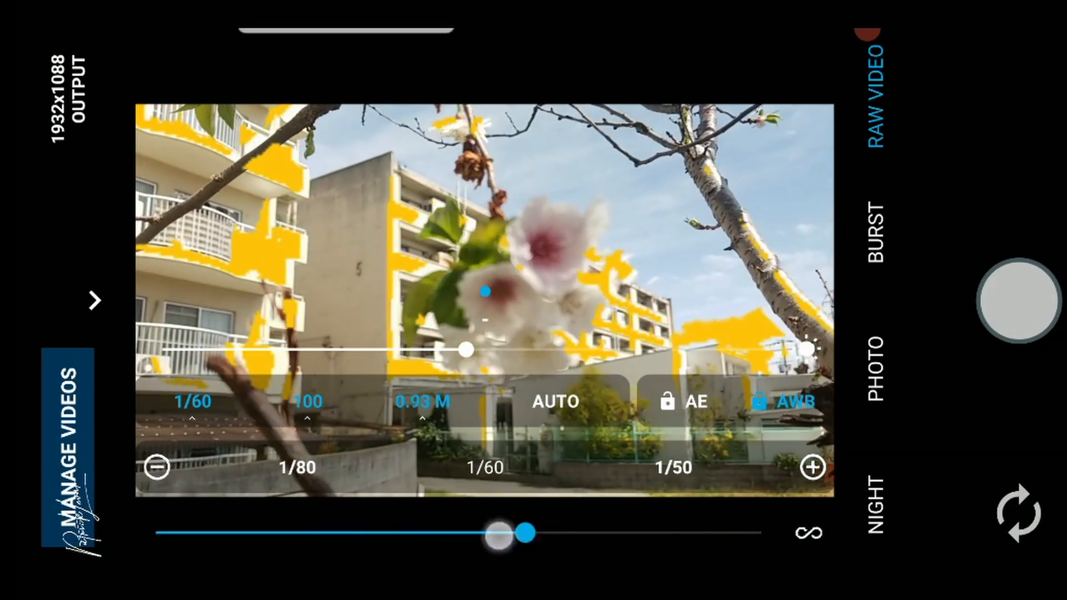
drag(524, 533, 264, 532)
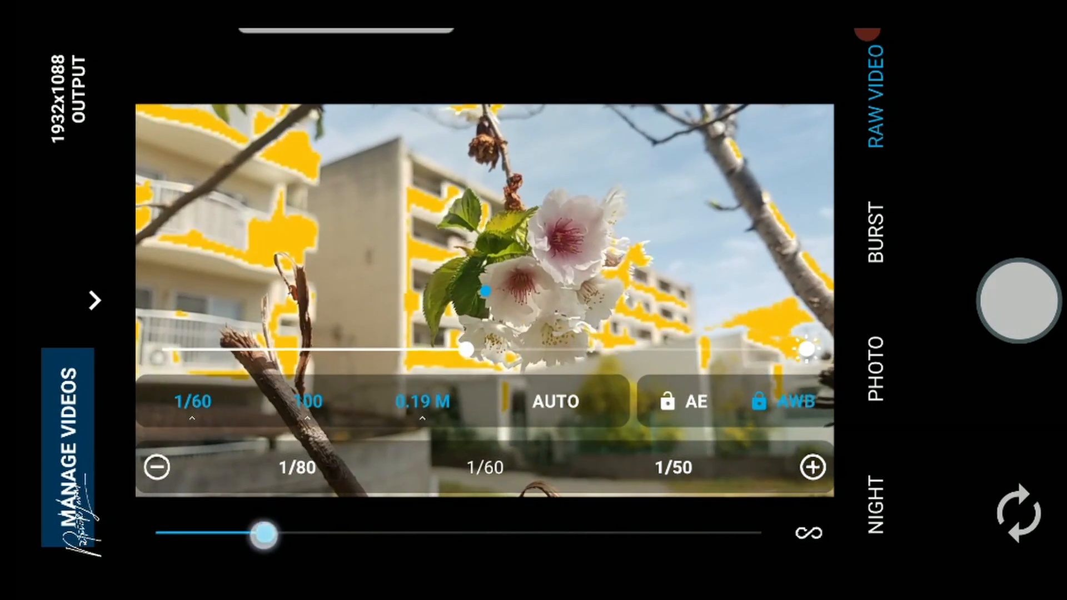
click(1014, 304)
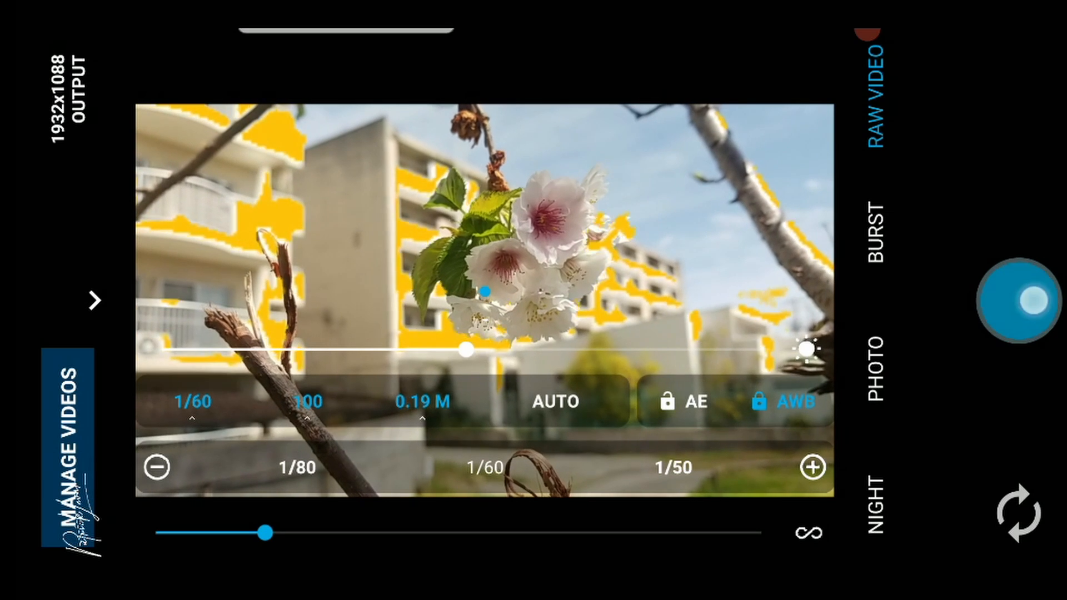
click(1014, 298)
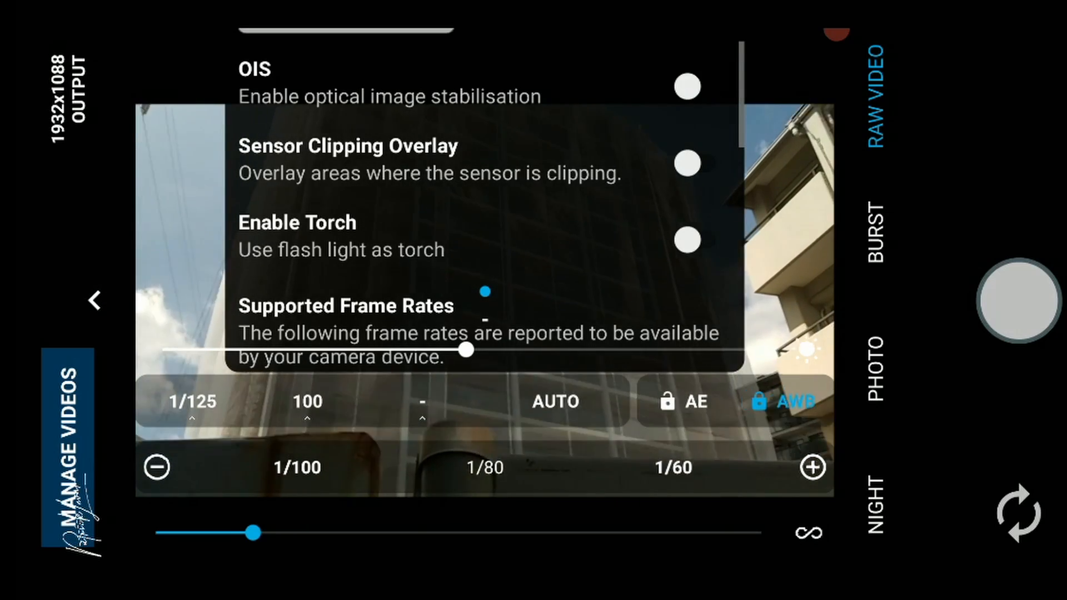
Step: Enable the clipping overlay, set shutter to 1/80, and record the netted building
click(687, 164)
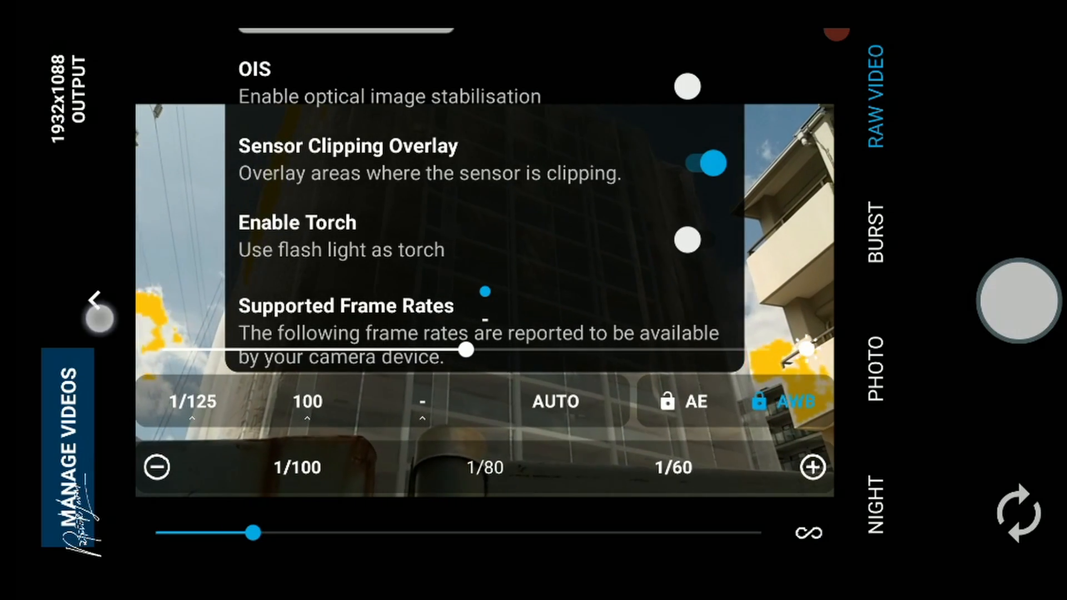
click(95, 300)
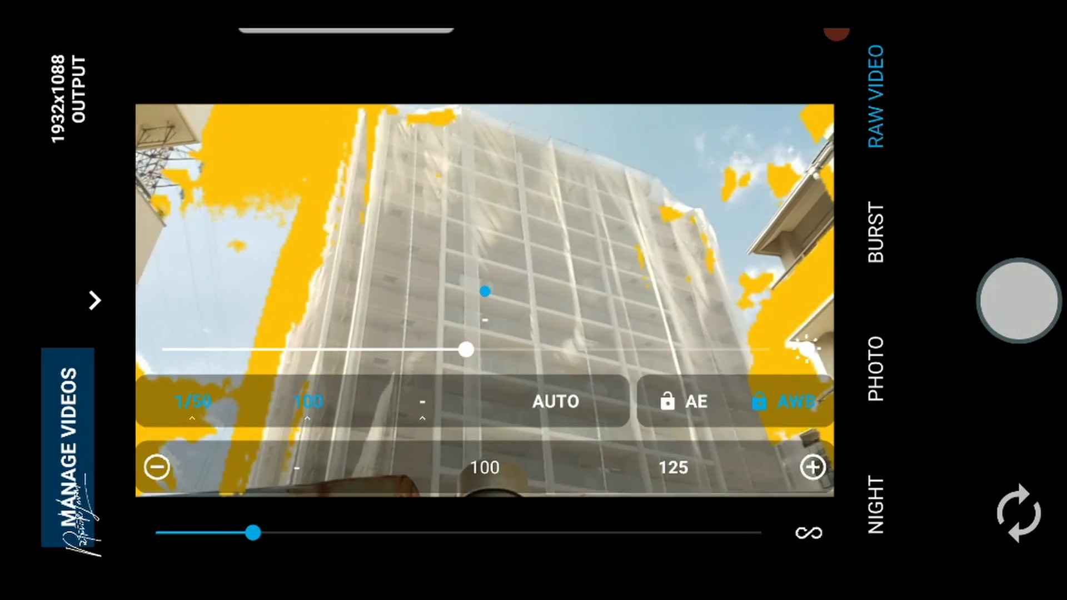
click(193, 401)
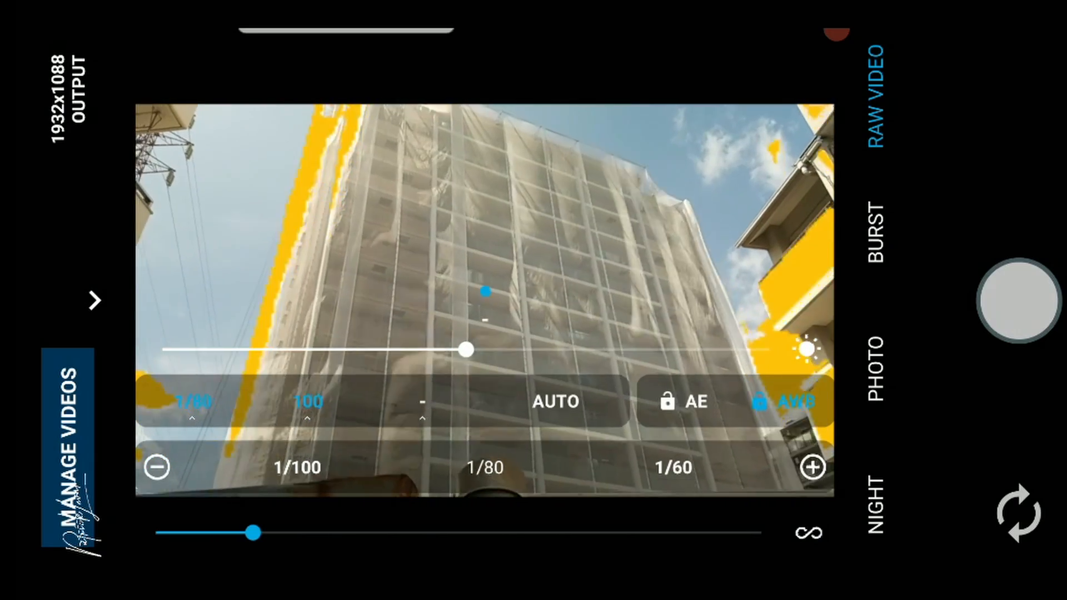
click(792, 402)
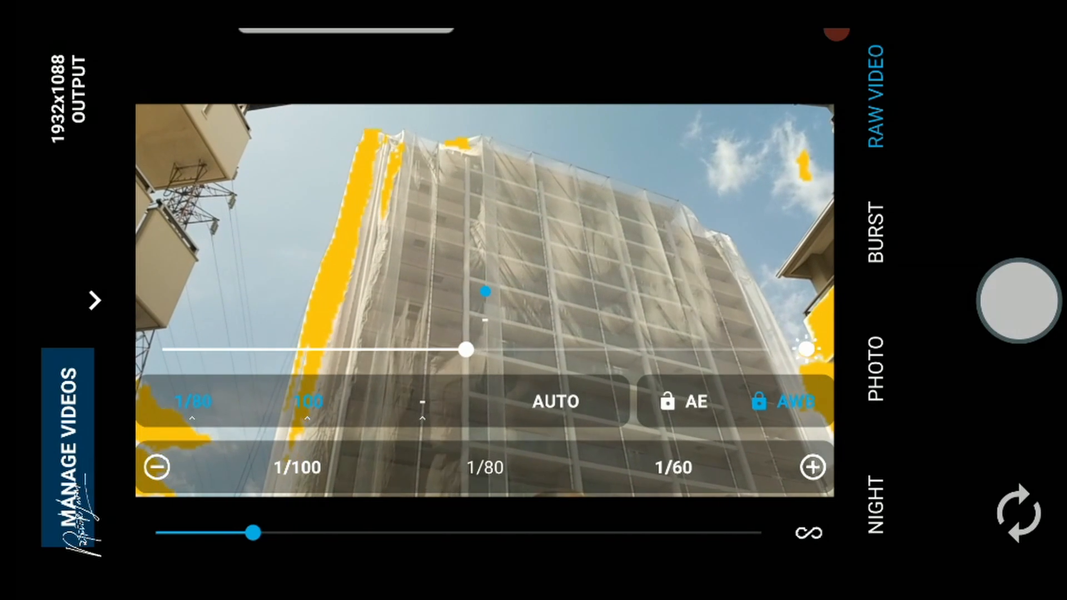
click(1015, 304)
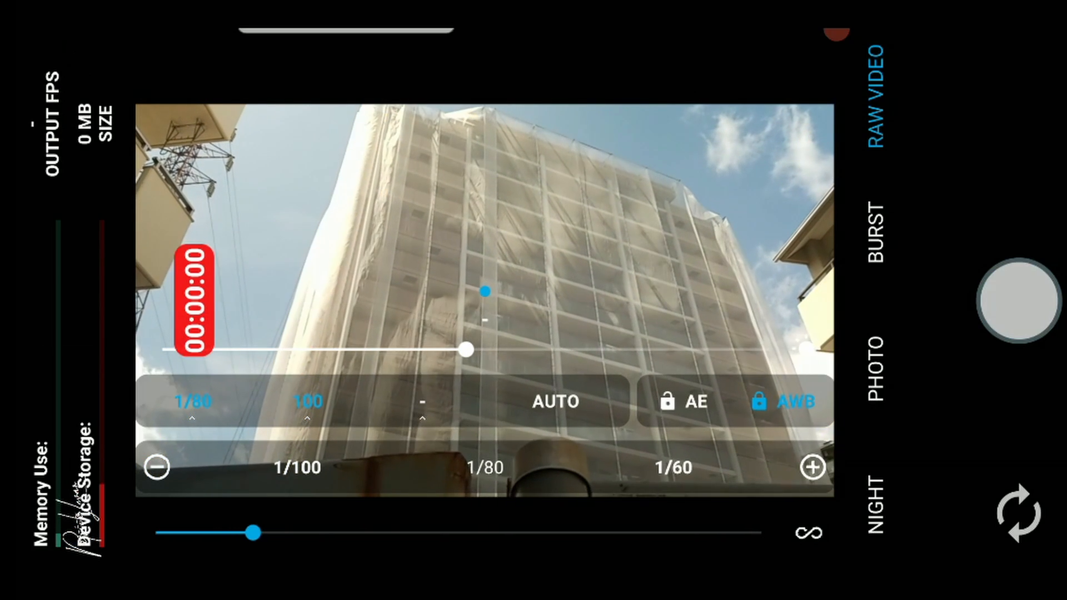
click(1017, 292)
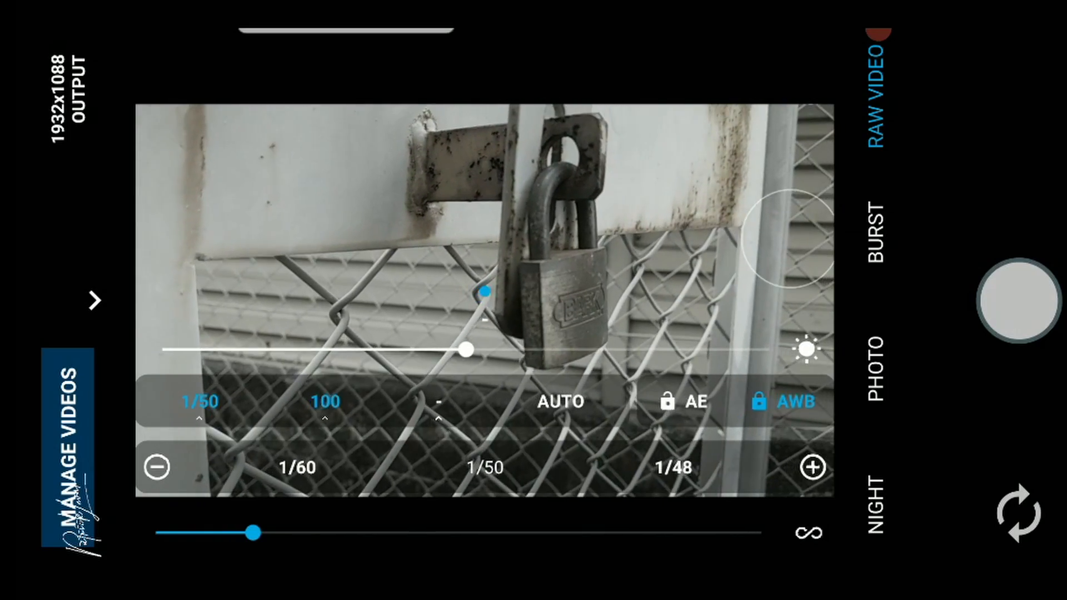
Step: Rack focus in to about 0.18 m on the padlock and record a raw clip
drag(252, 533, 755, 532)
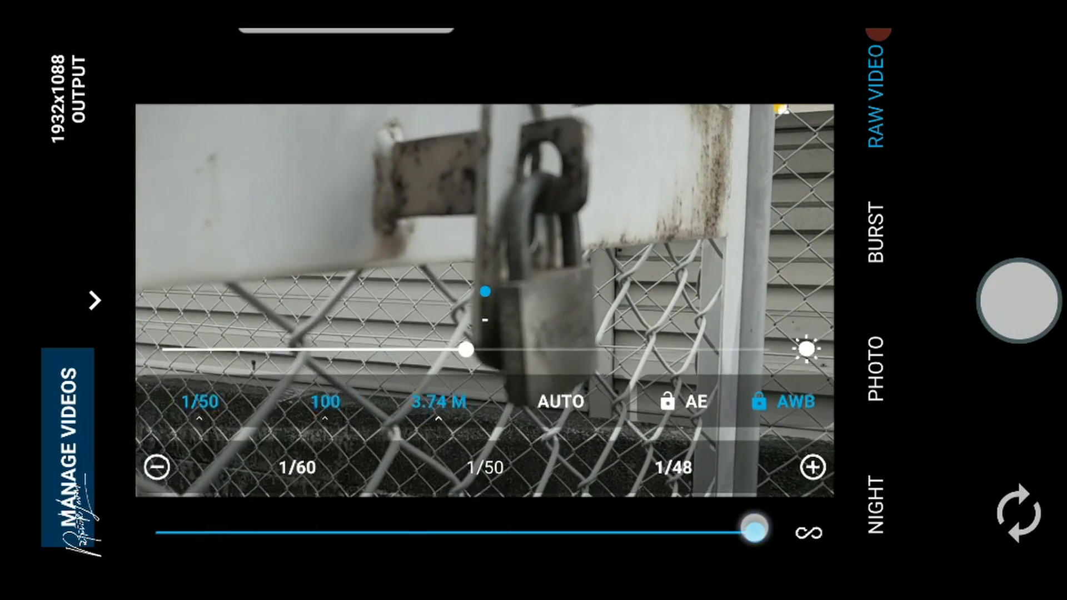
drag(752, 533, 595, 532)
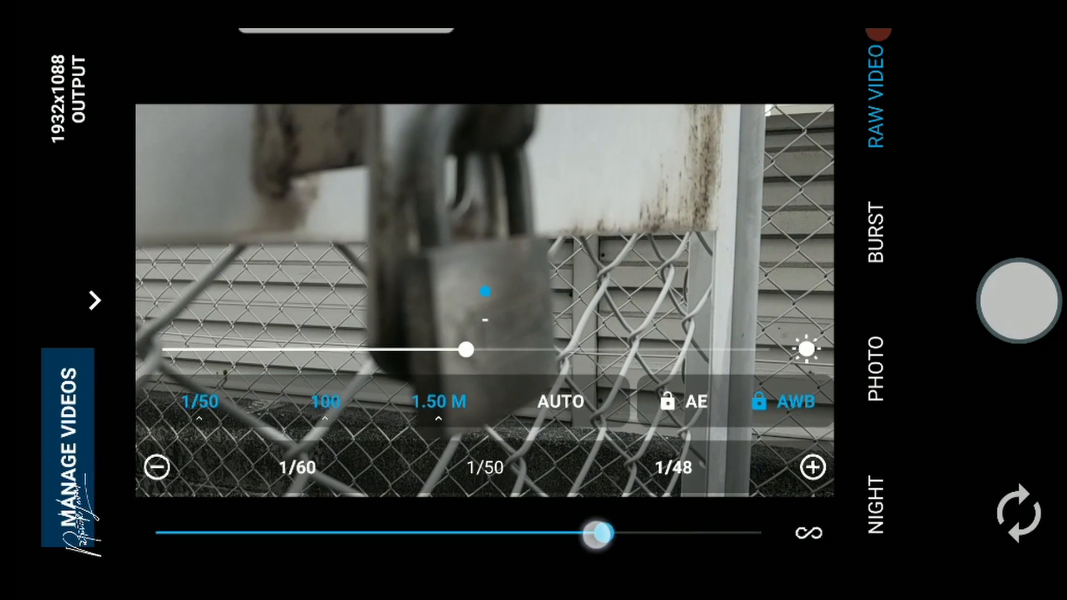
drag(599, 532, 302, 527)
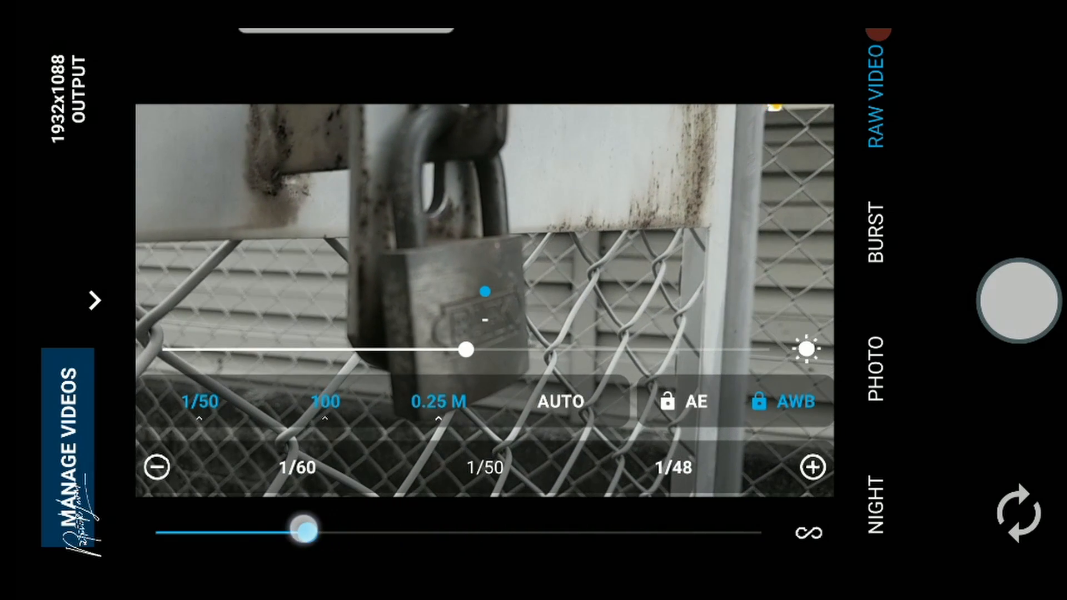
drag(303, 527, 253, 528)
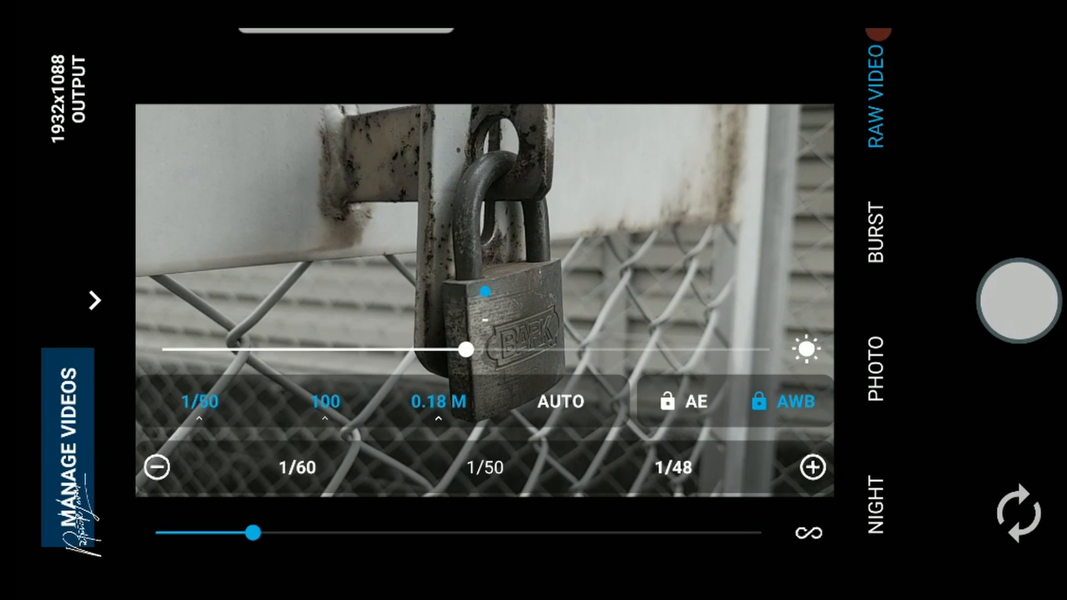
click(1015, 304)
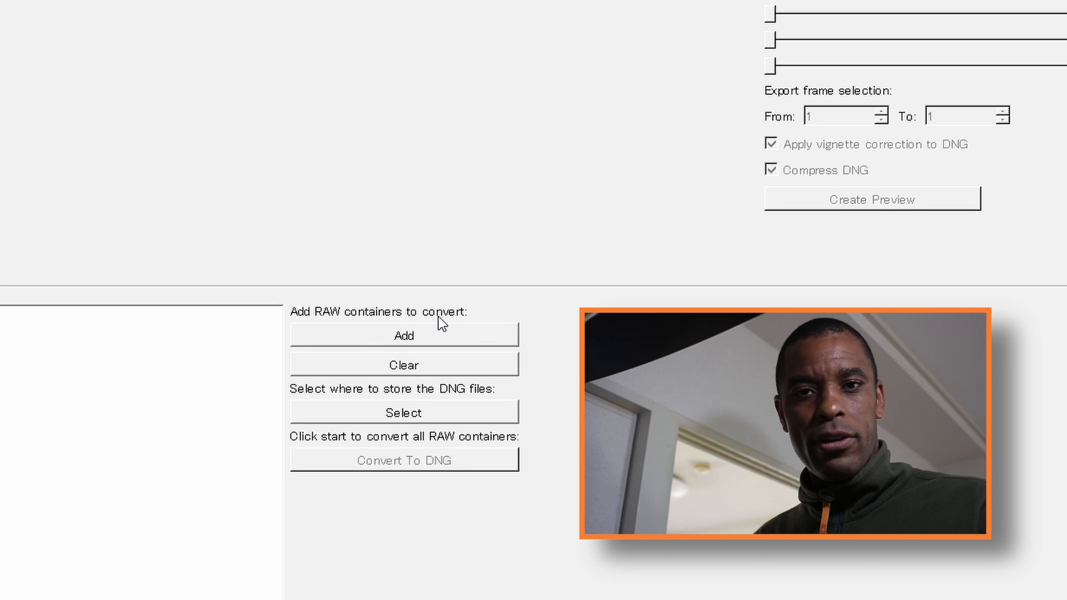
Step: Add all four RAW container files to MotionCam Tools for conversion
click(403, 335)
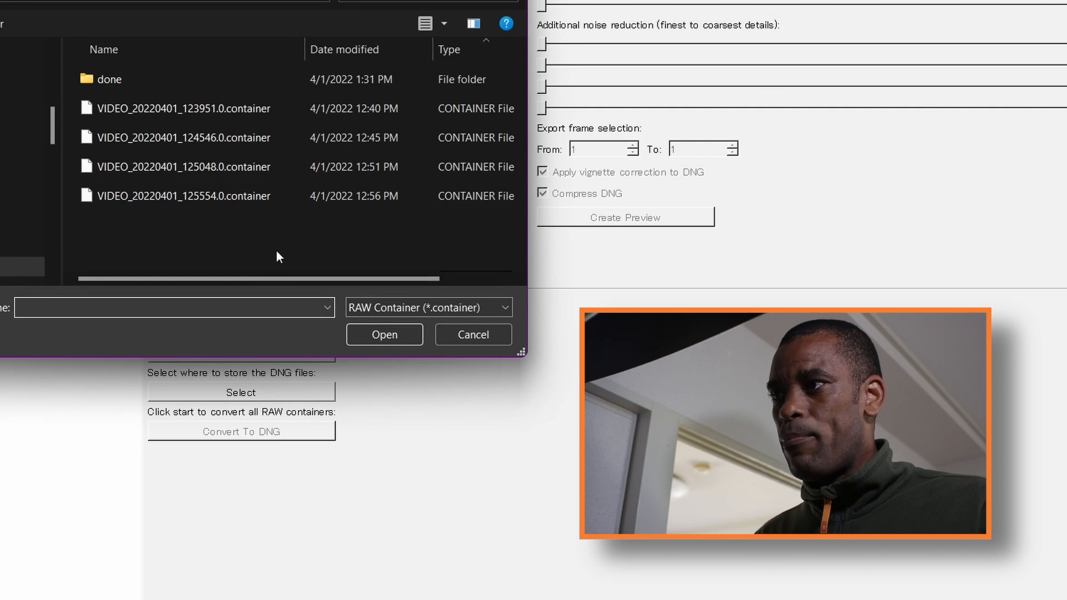
mouse_move(230, 167)
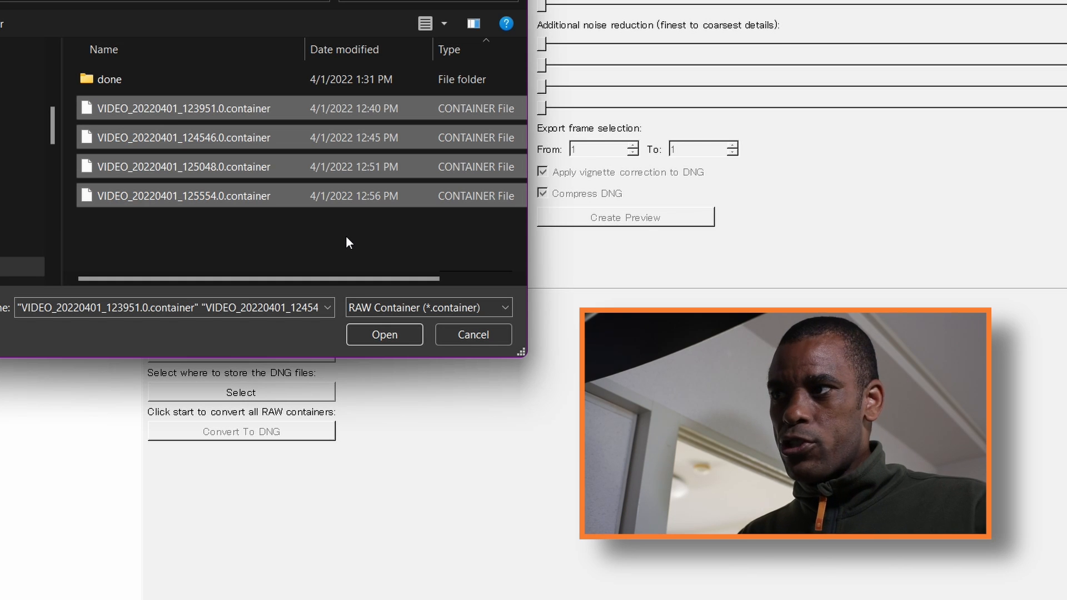
right_click(346, 243)
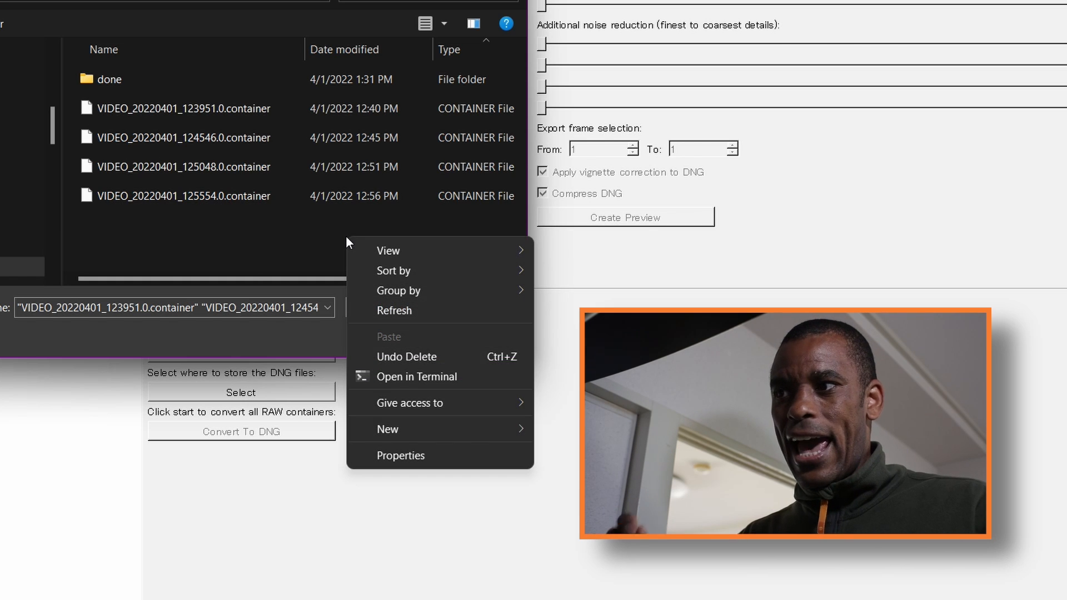
mouse_move(398, 290)
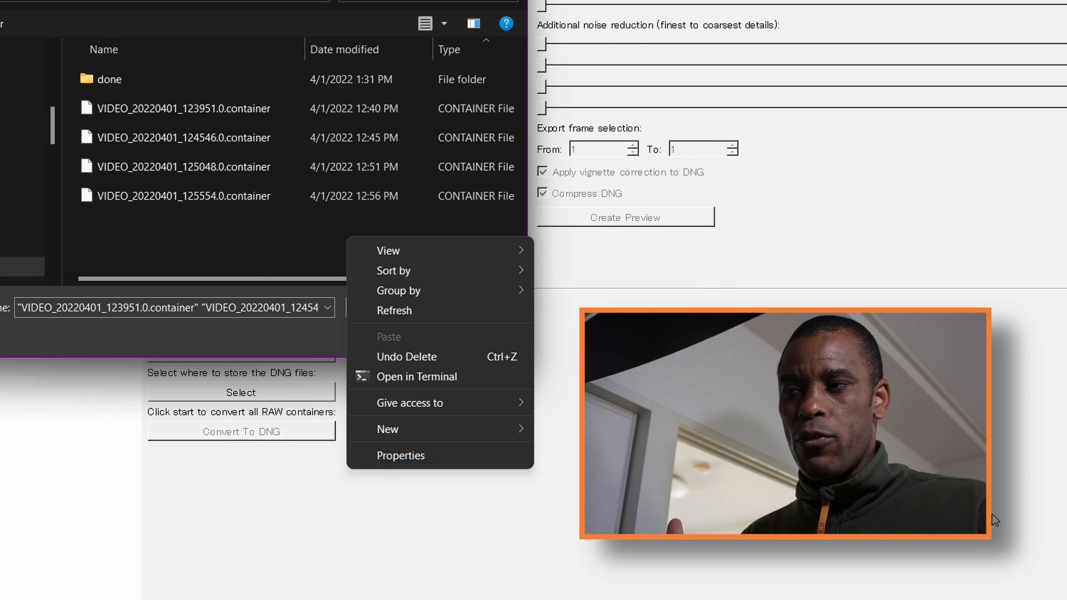
click(219, 250)
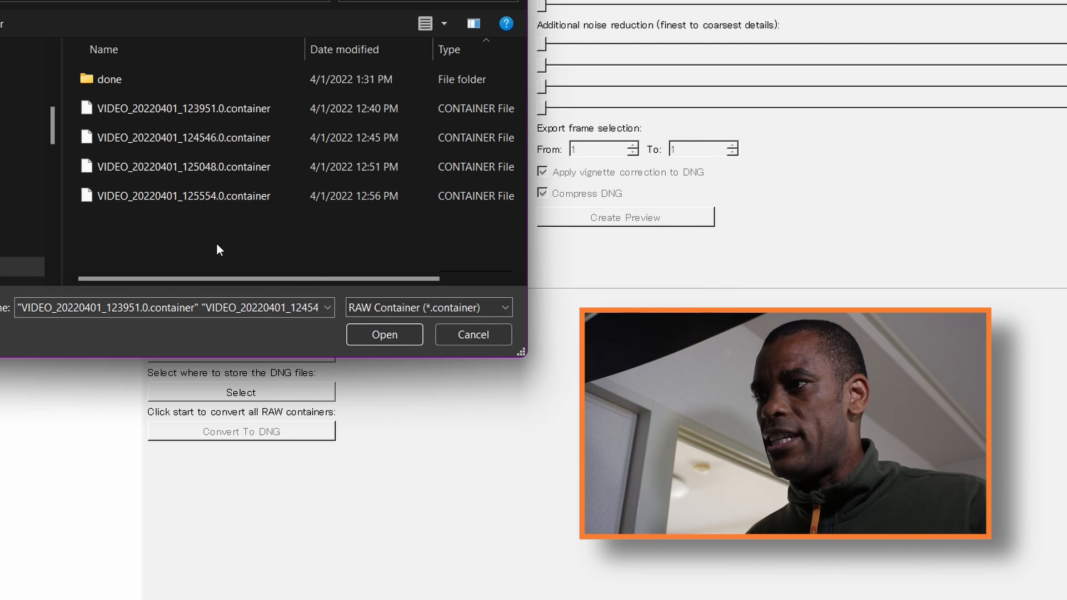
click(184, 167)
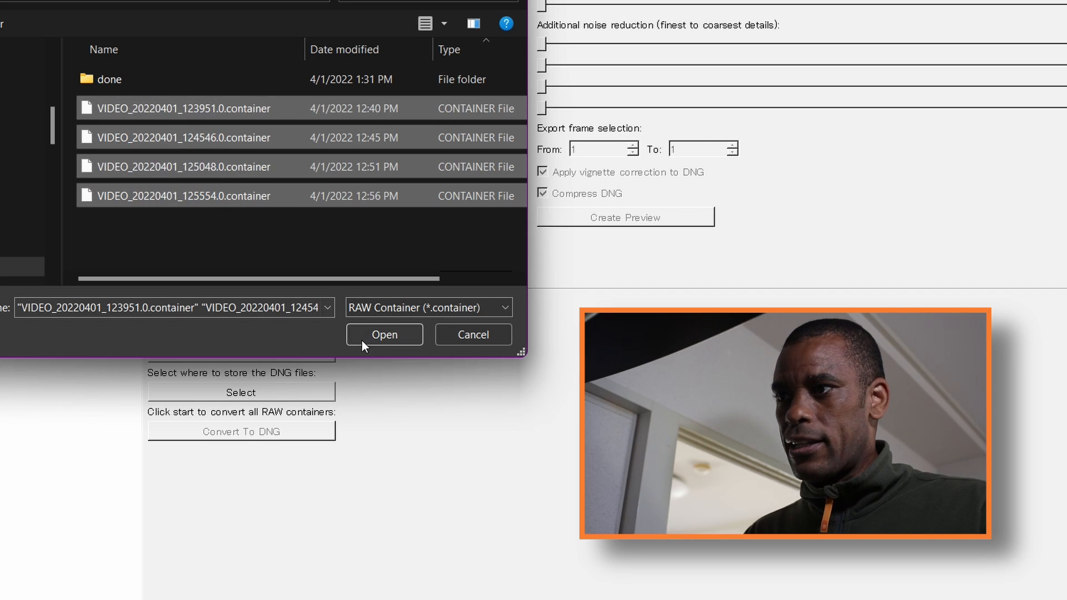
click(384, 334)
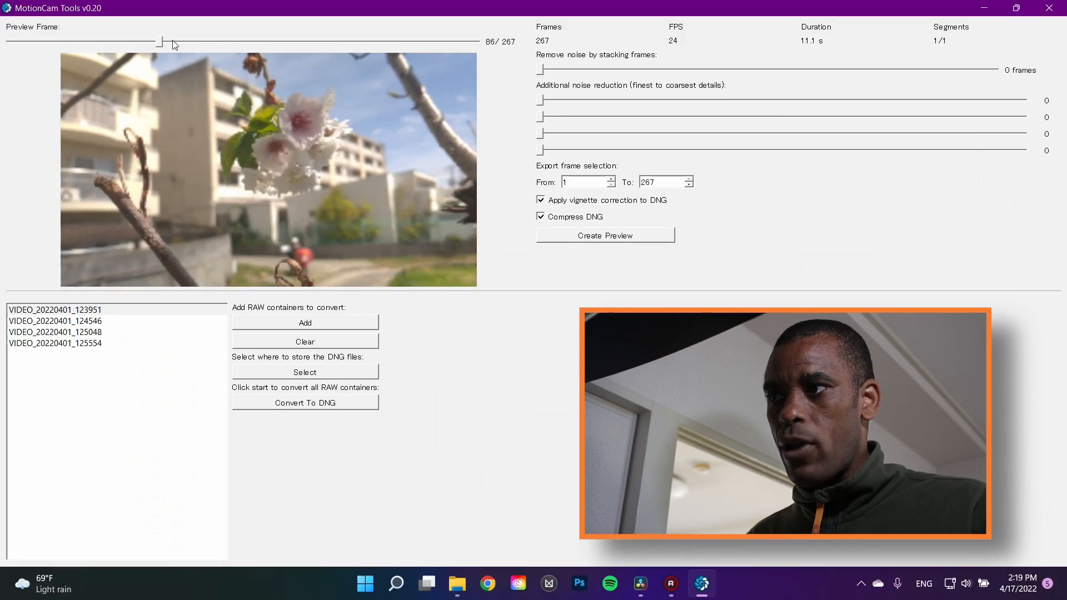
Step: Scrub the blossom clip's frames, then load and scrub VIDEO_20220401_125048
drag(161, 42, 470, 42)
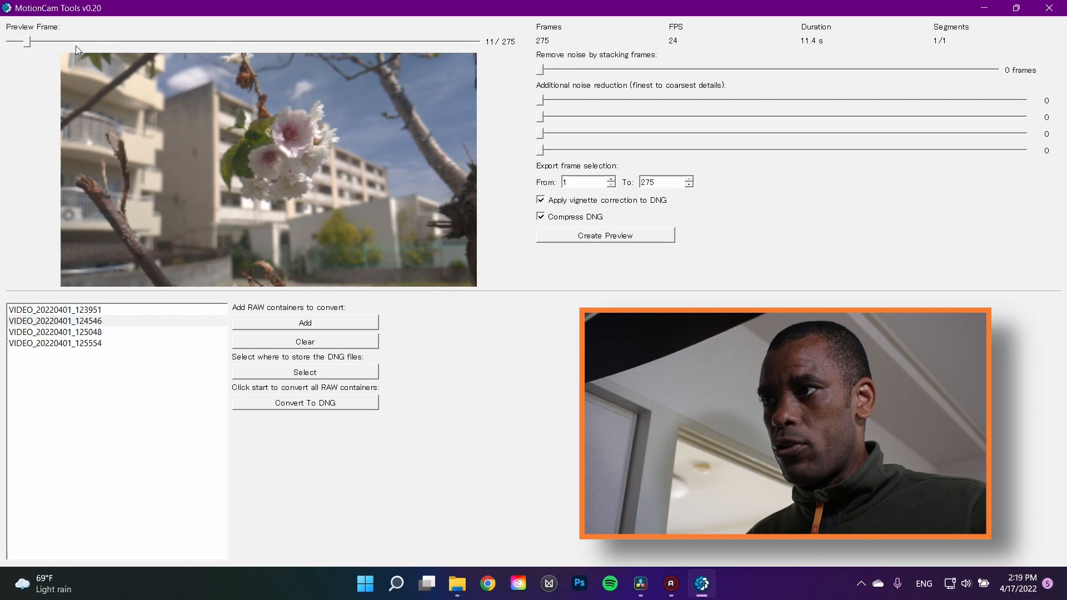
drag(25, 43, 39, 42)
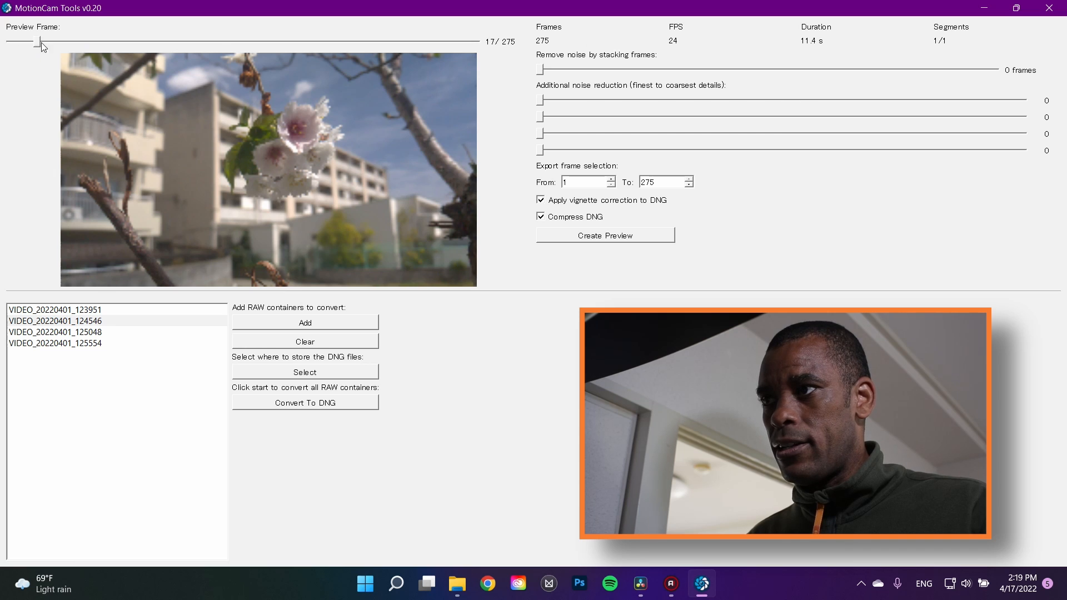
drag(37, 41, 447, 42)
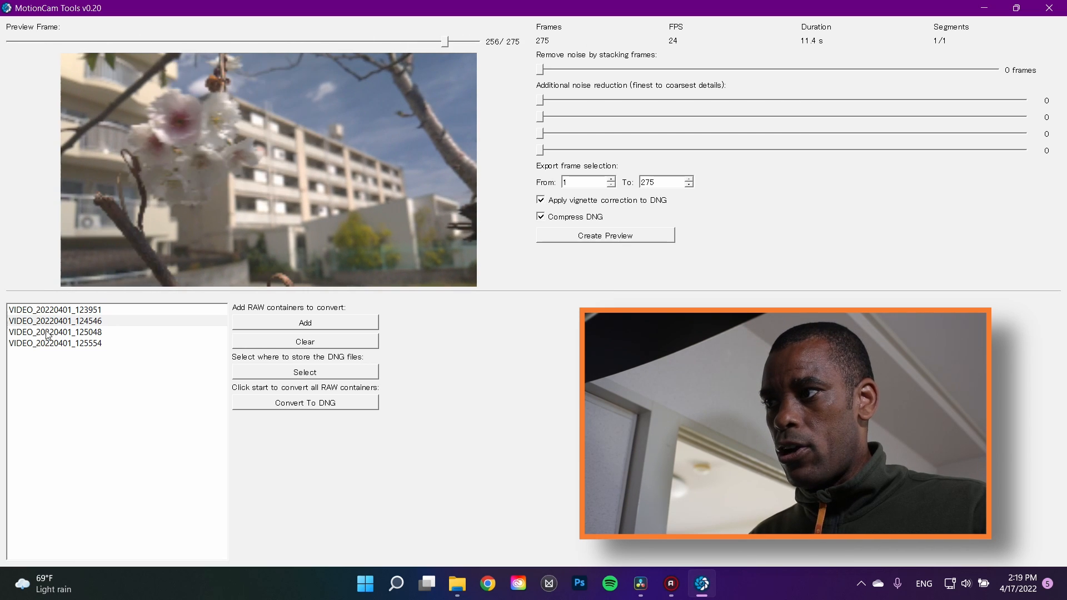
click(56, 332)
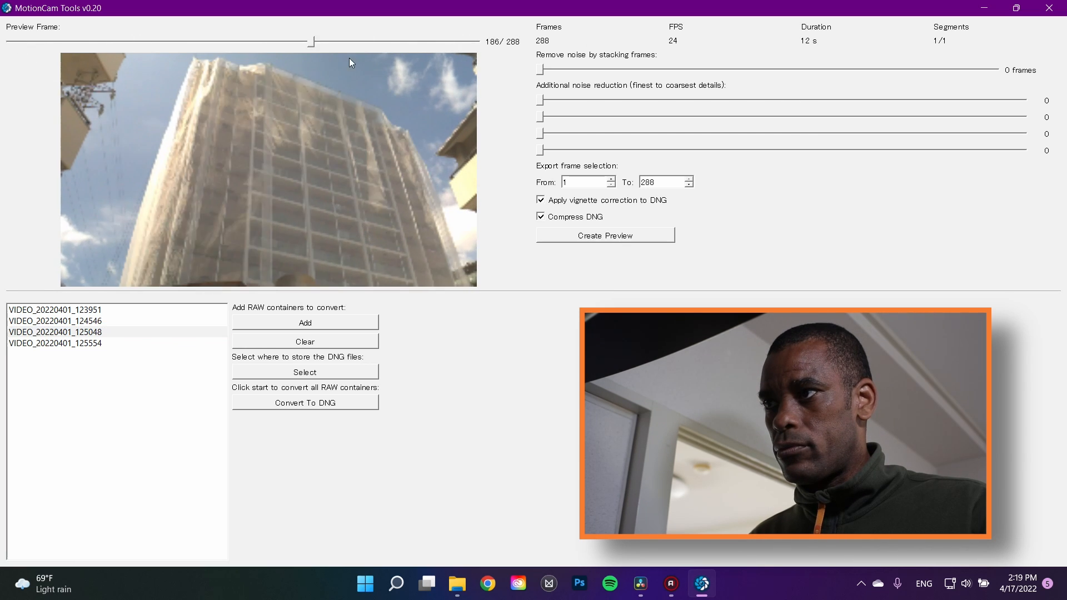
drag(310, 42, 55, 42)
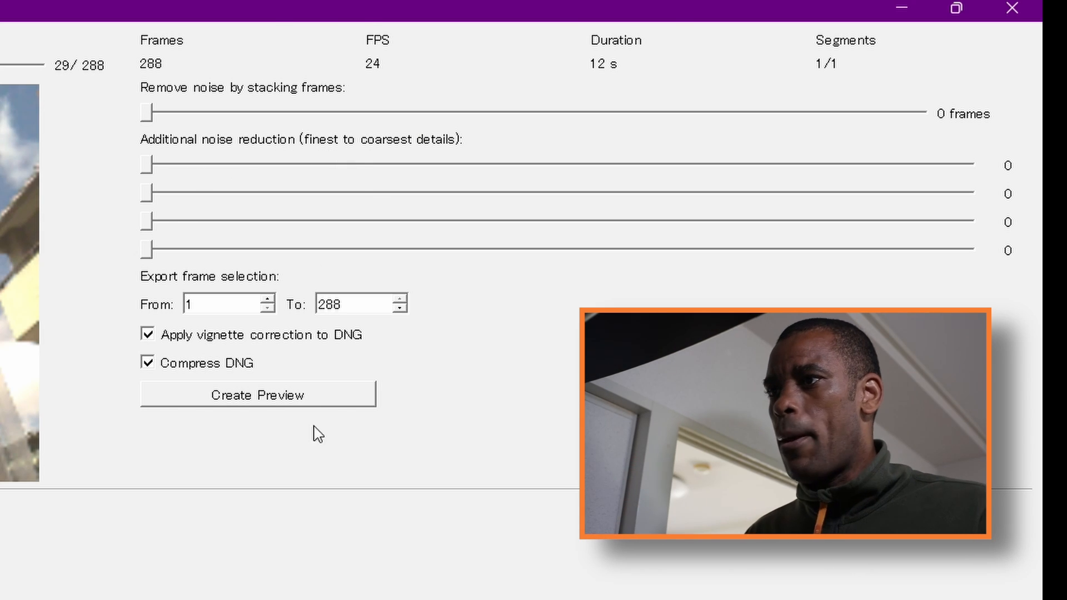
click(955, 9)
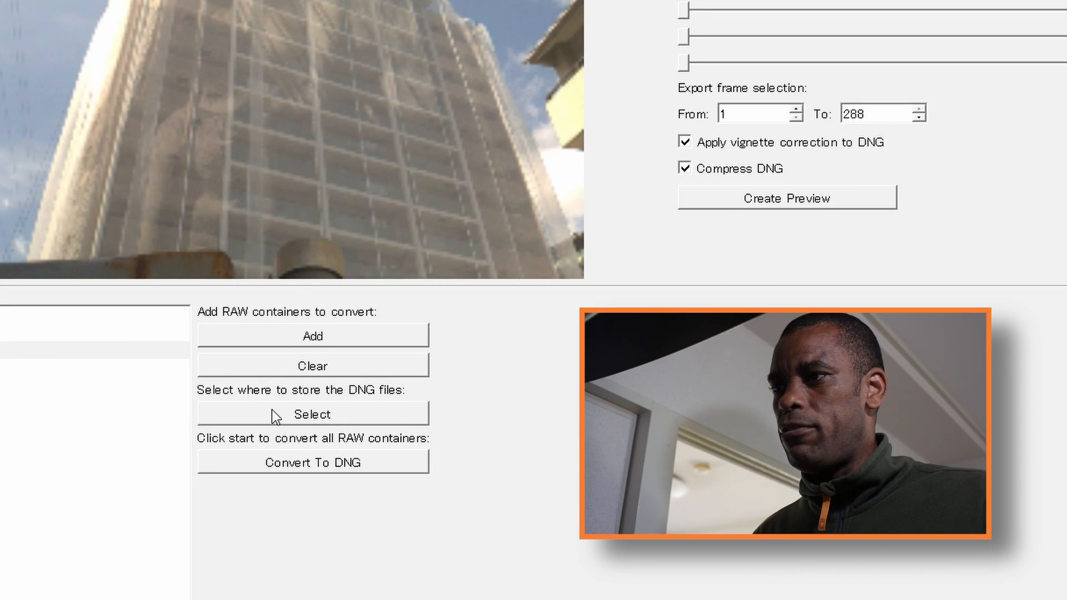
Step: Pick the done folder as the DNG output location
click(312, 413)
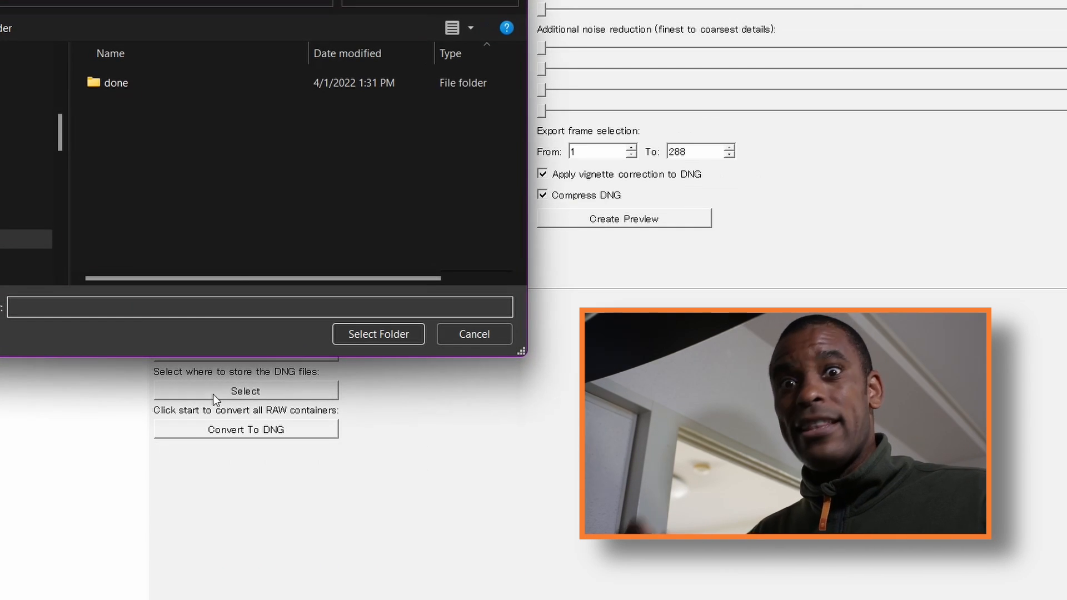
click(116, 83)
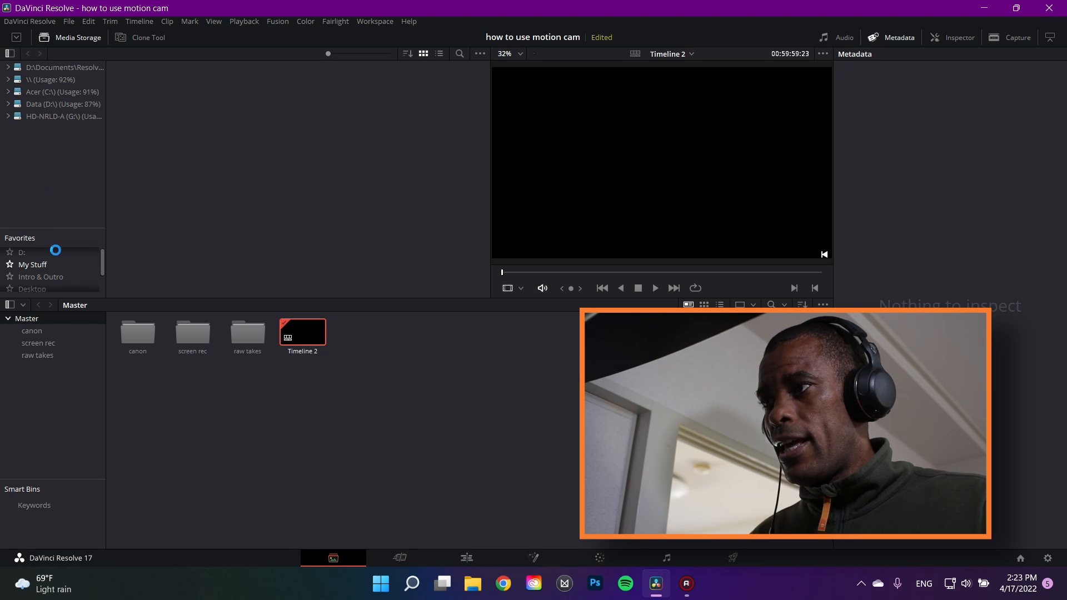
Step: Browse Media Storage to the done folder and add the four VIDEO_ folders to the Media Pool
click(32, 264)
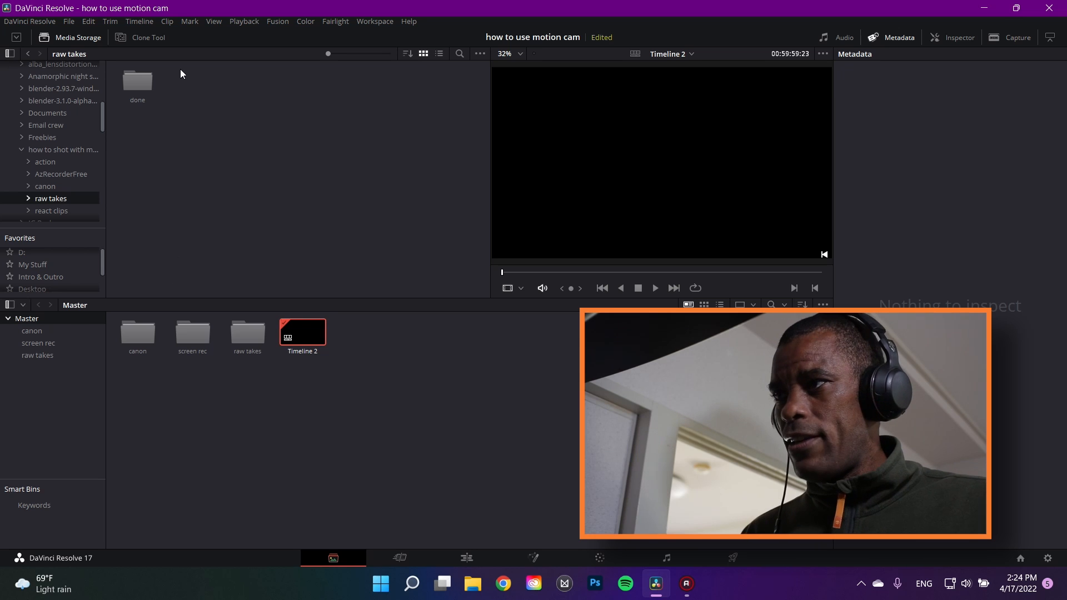
double_click(136, 80)
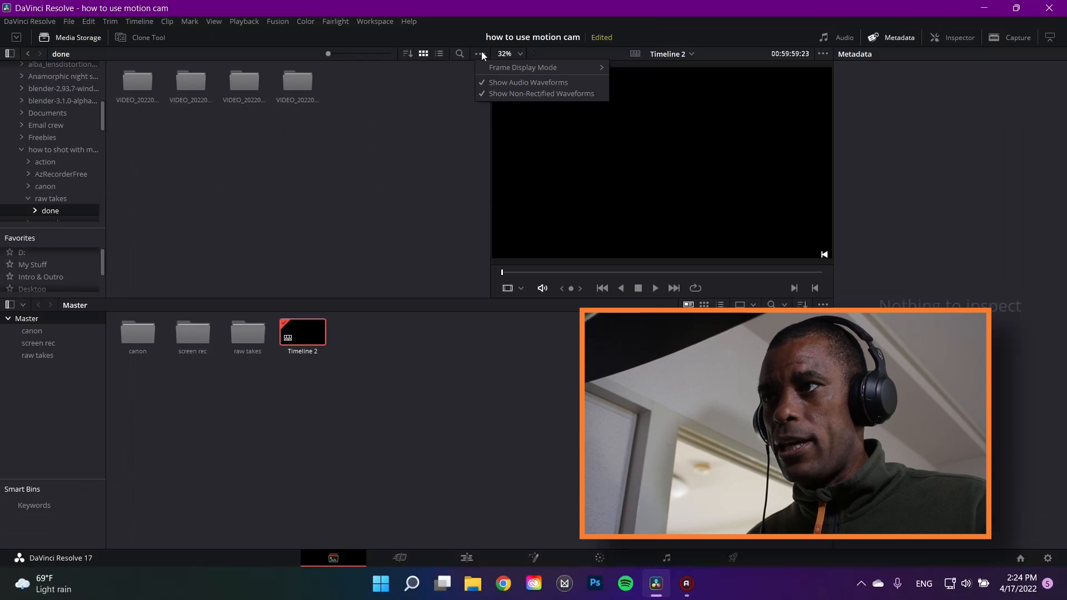
click(266, 247)
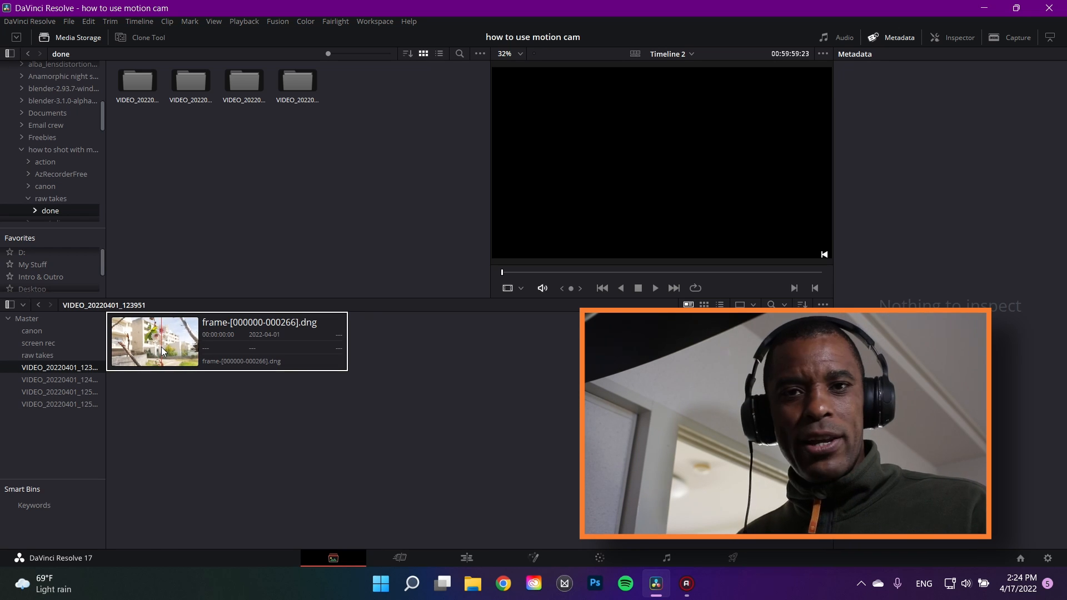
click(154, 342)
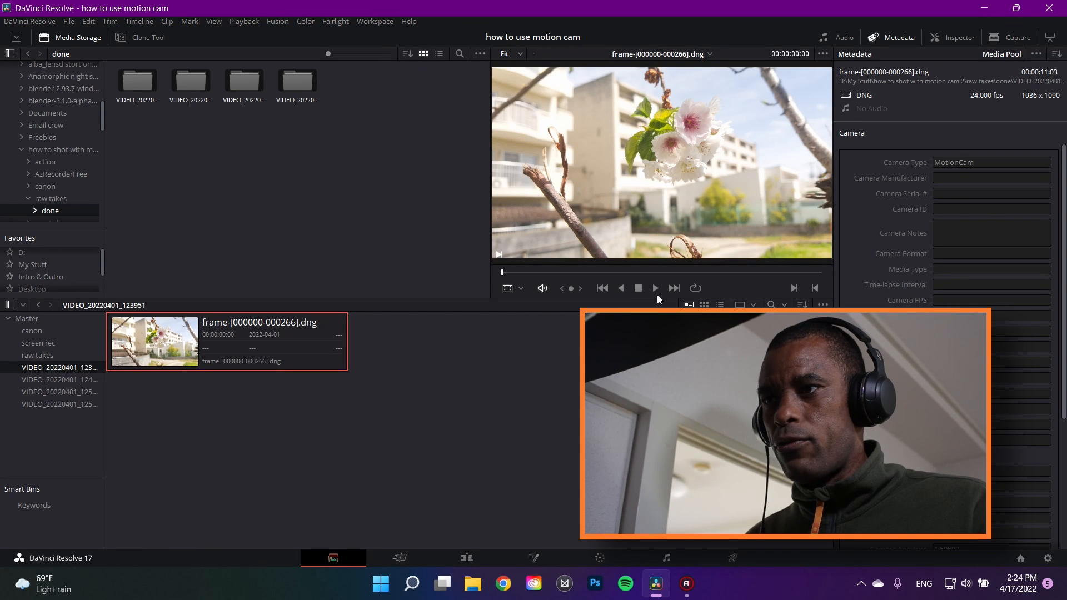
click(654, 288)
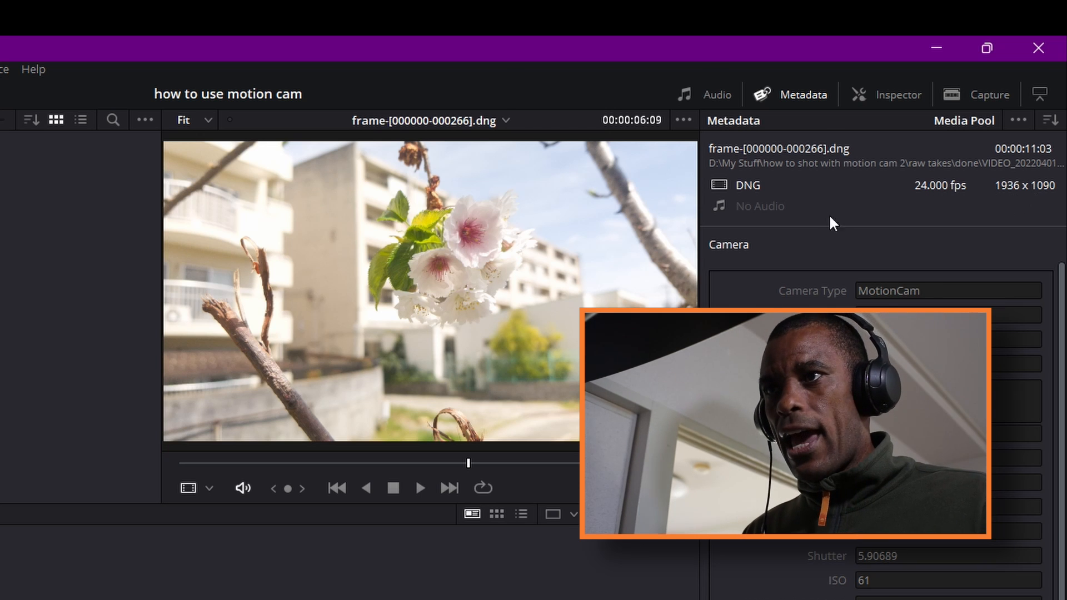
click(986, 48)
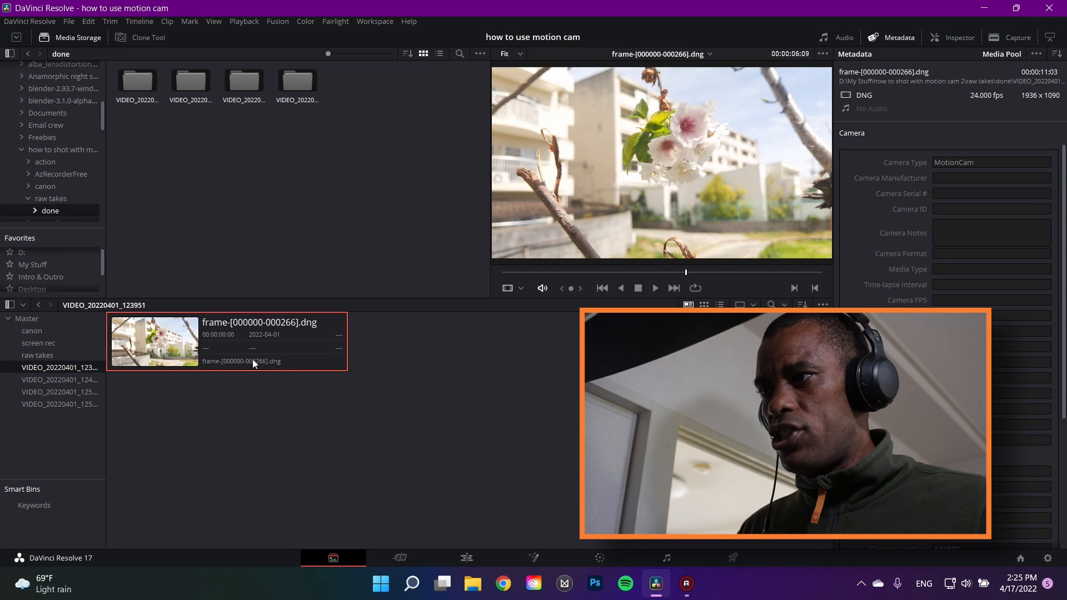
Step: Browse the VIDEO_20220401_125554 and VIDEO_20220401_125048 bins, then move to the Edit page
click(60, 391)
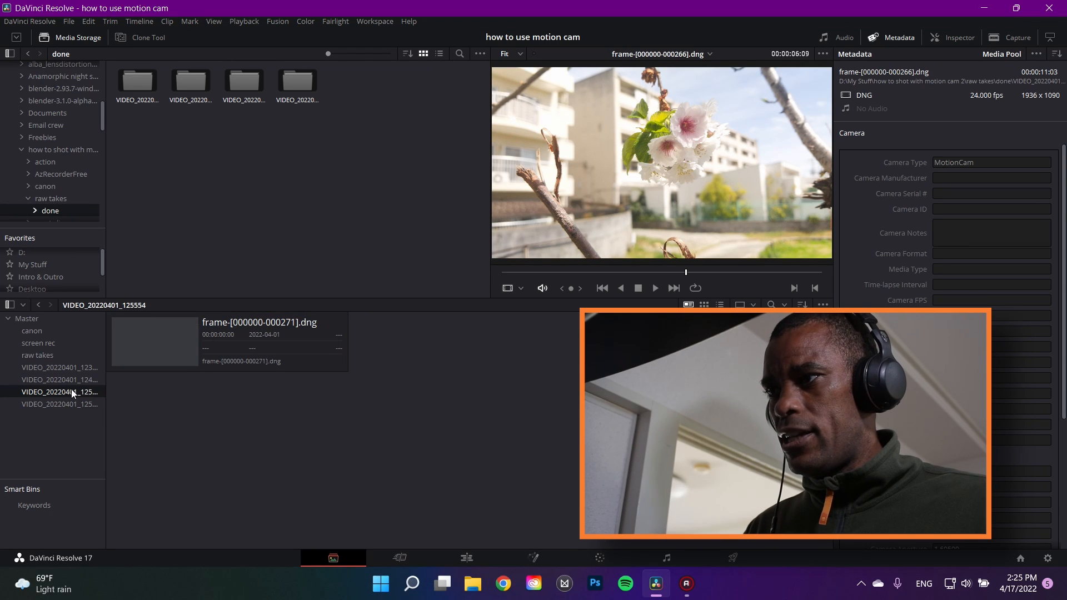
click(60, 404)
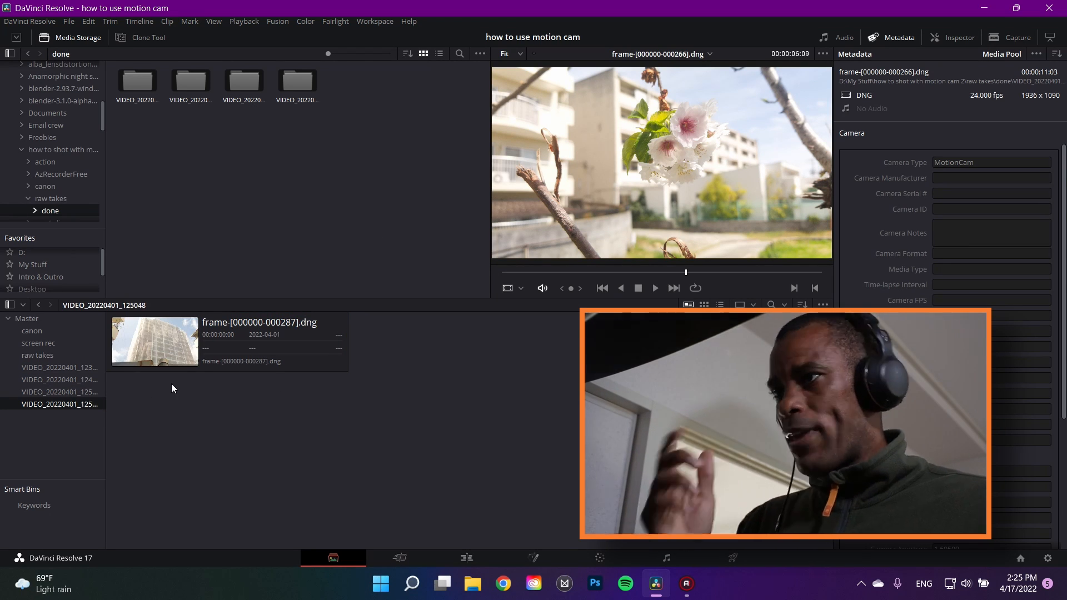
click(466, 557)
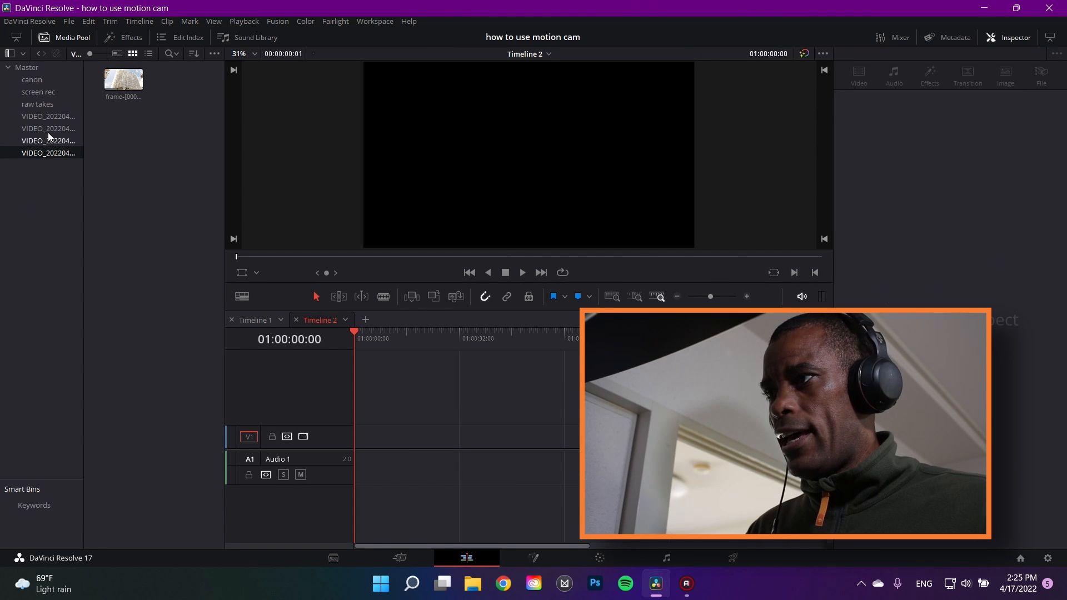
Step: Drop the DNG clips onto V1 of Timeline 2, park on the building clip, and go to Deliver
drag(123, 79, 371, 432)
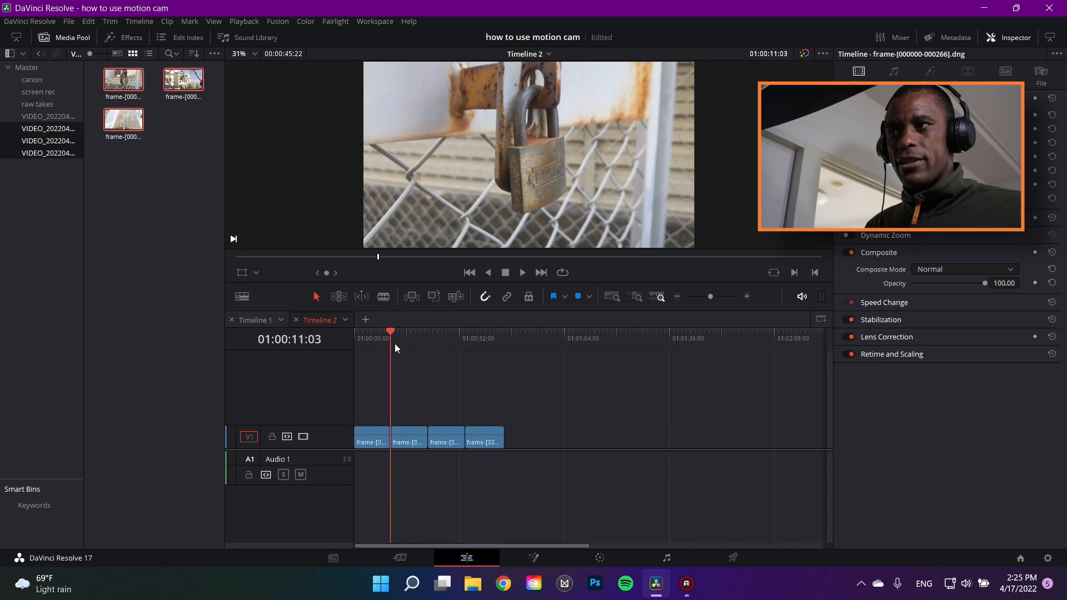
click(448, 331)
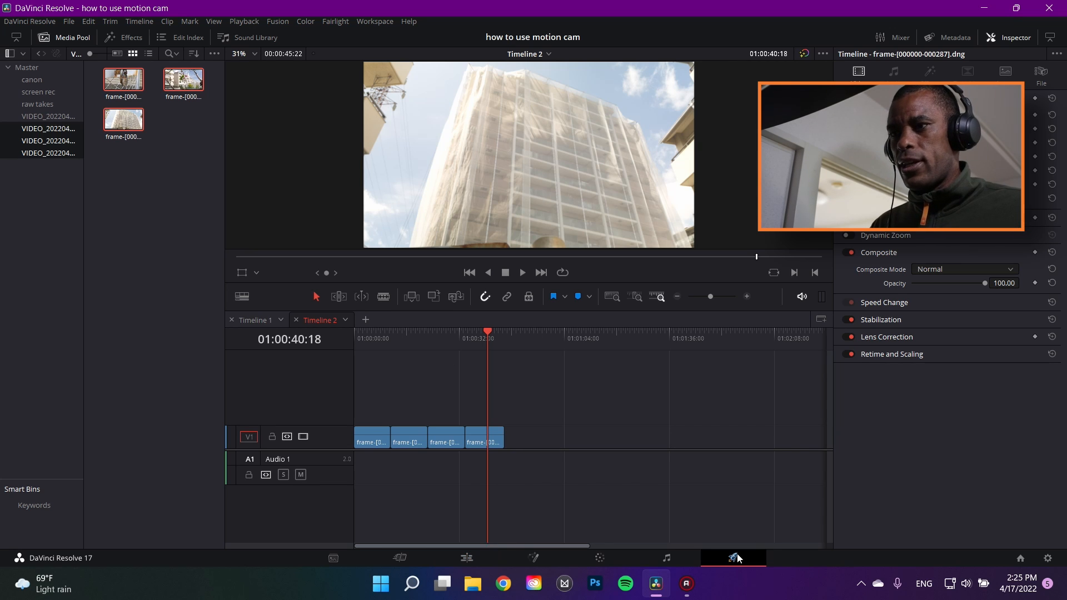
click(733, 557)
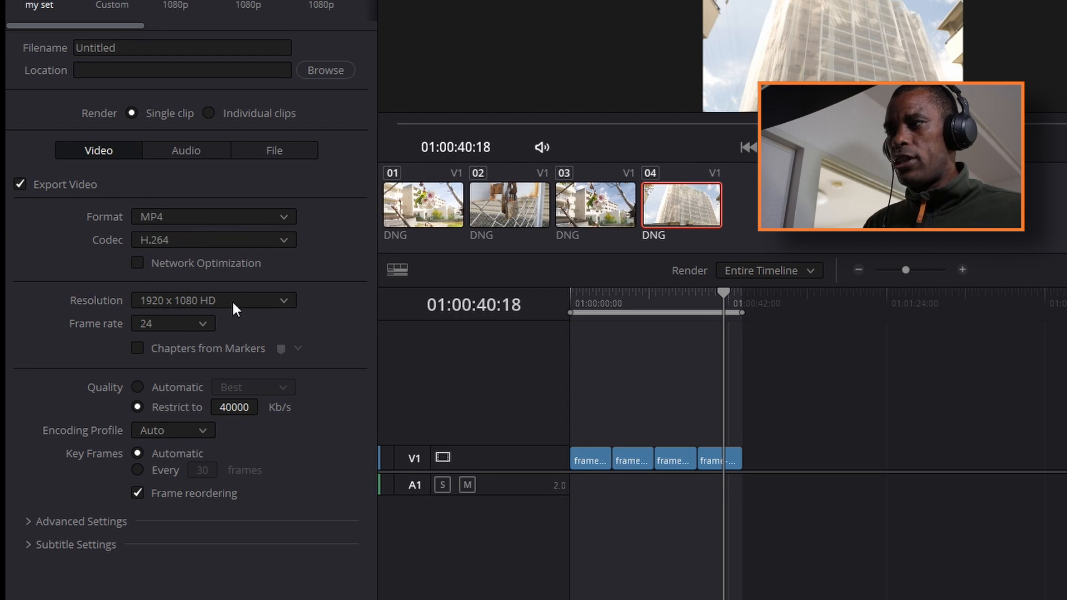
Step: Choose 3840 x 2160 Ultra HD from the Resolution dropdown
click(213, 300)
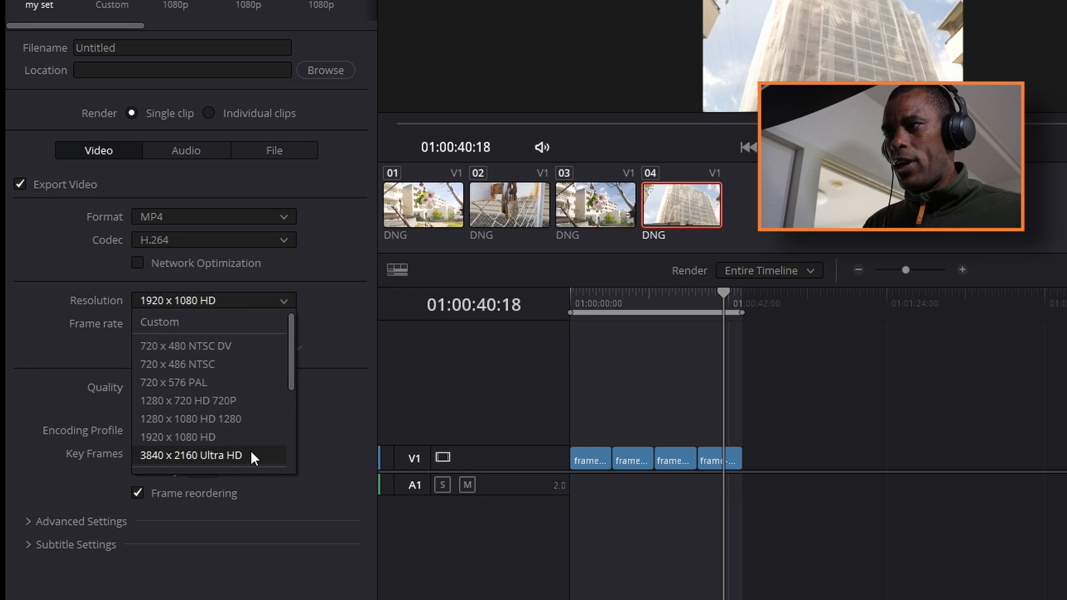
click(191, 455)
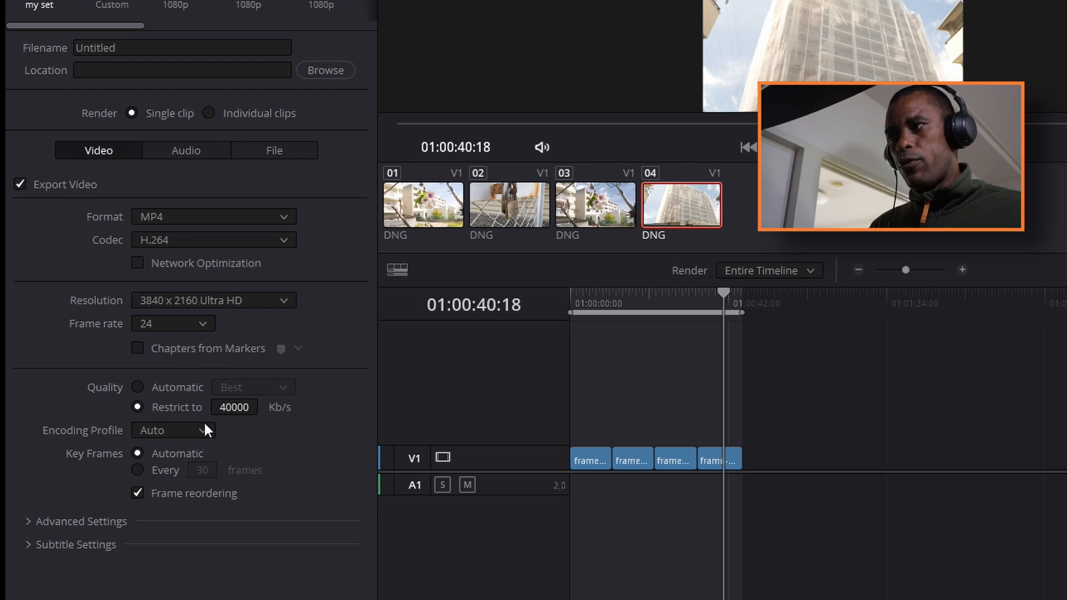
mouse_move(111, 394)
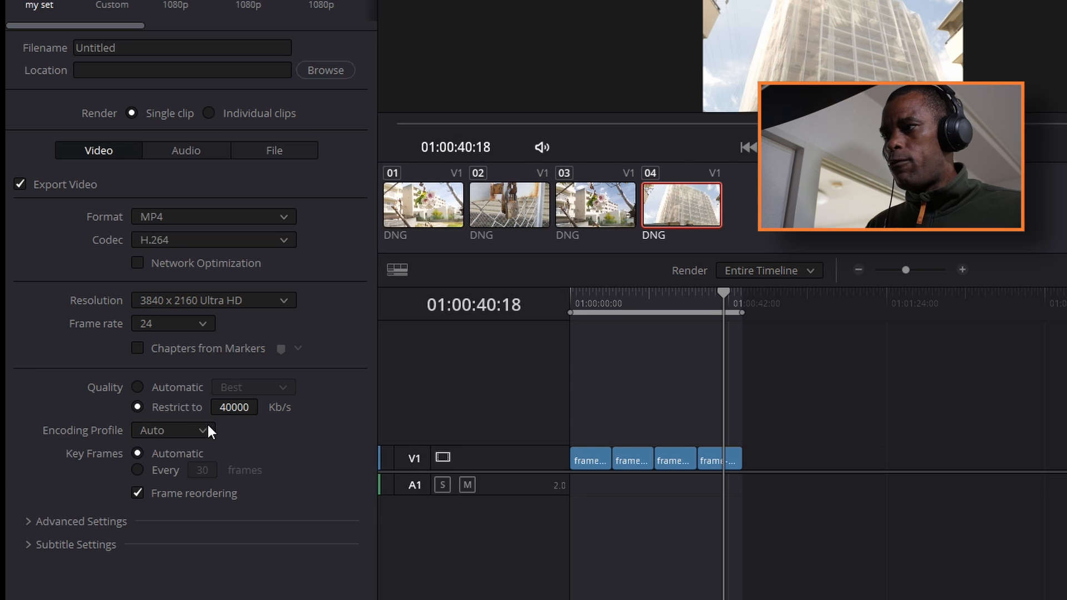
mouse_move(295, 427)
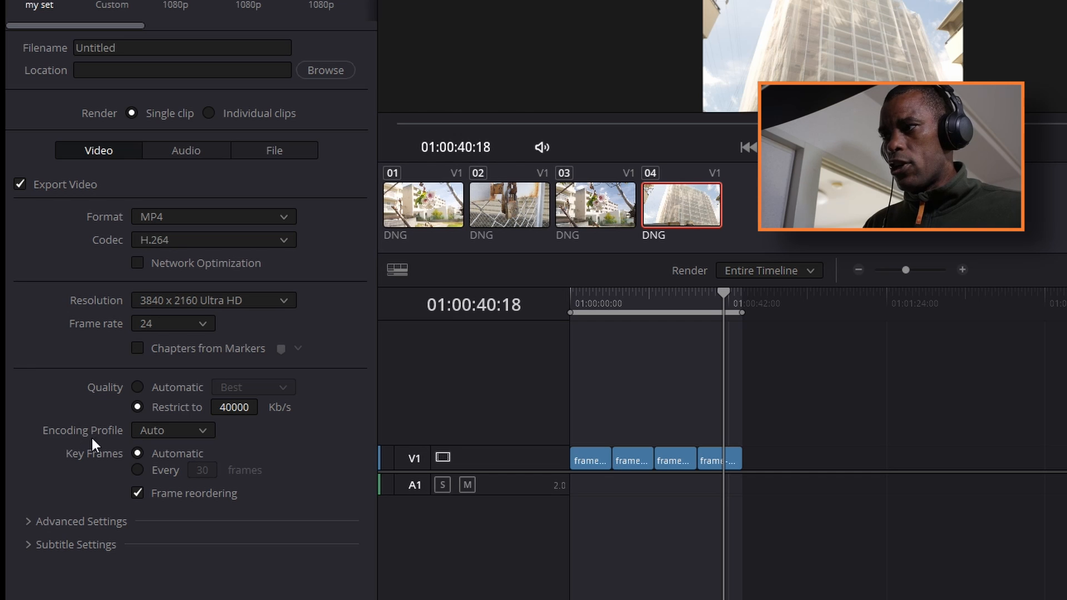
mouse_move(76, 468)
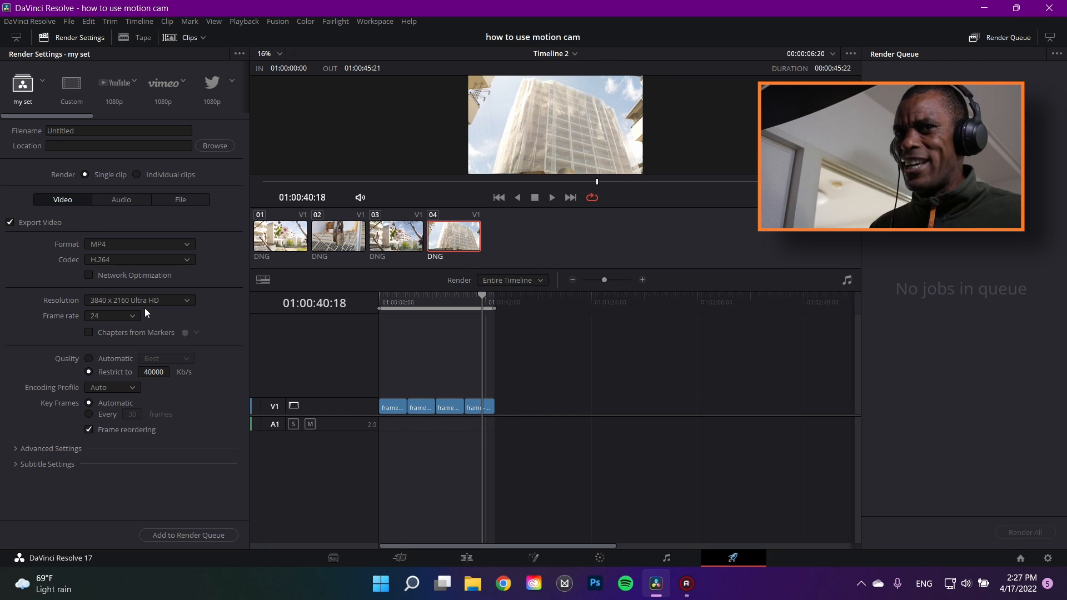
mouse_move(123, 345)
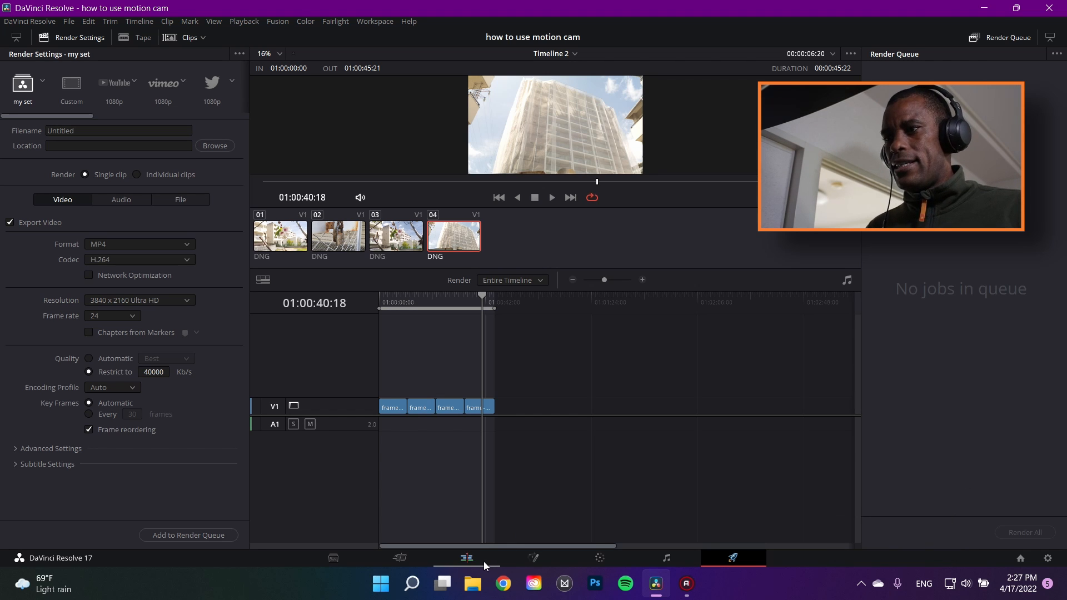
Step: Go to the Edit page, then the Color page to grade the building DNG clip
click(466, 557)
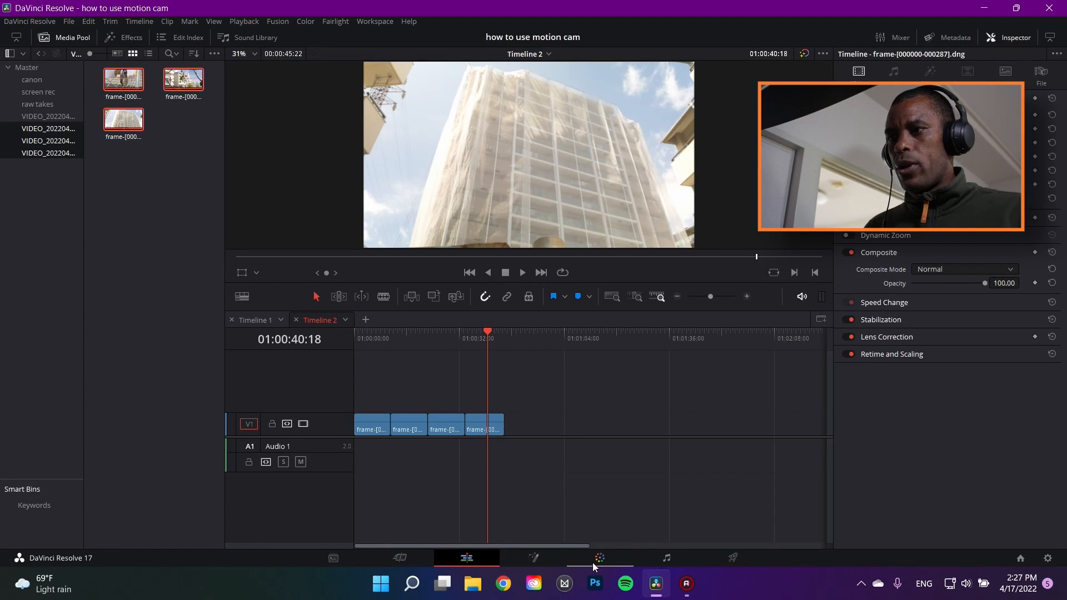
click(598, 557)
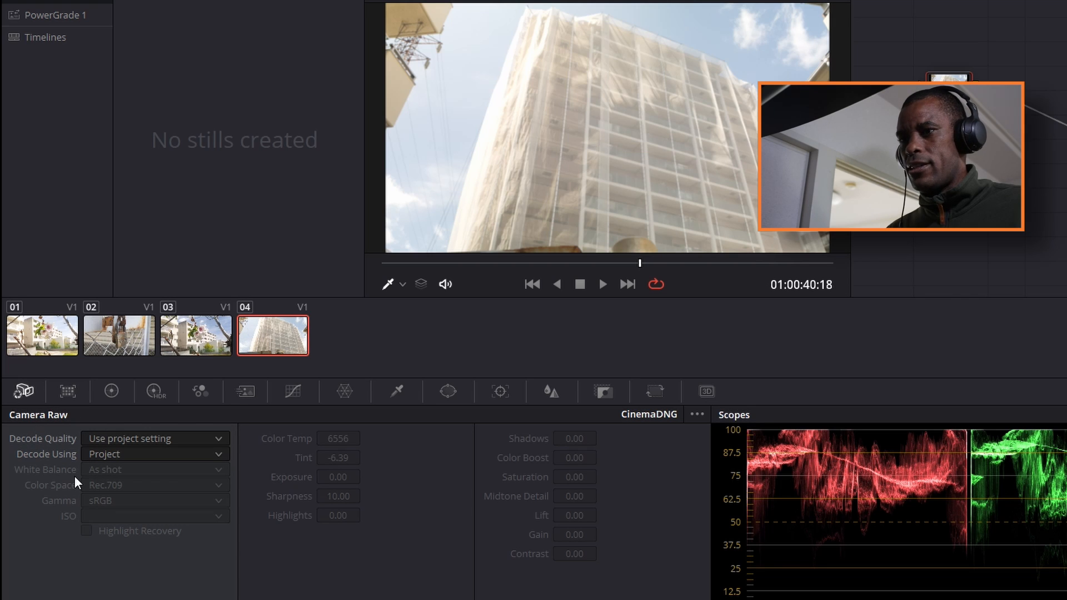
Step: Decode the building clip per clip, with Highlights -8.00, Lift -9.45 and Gain -0.45
click(155, 454)
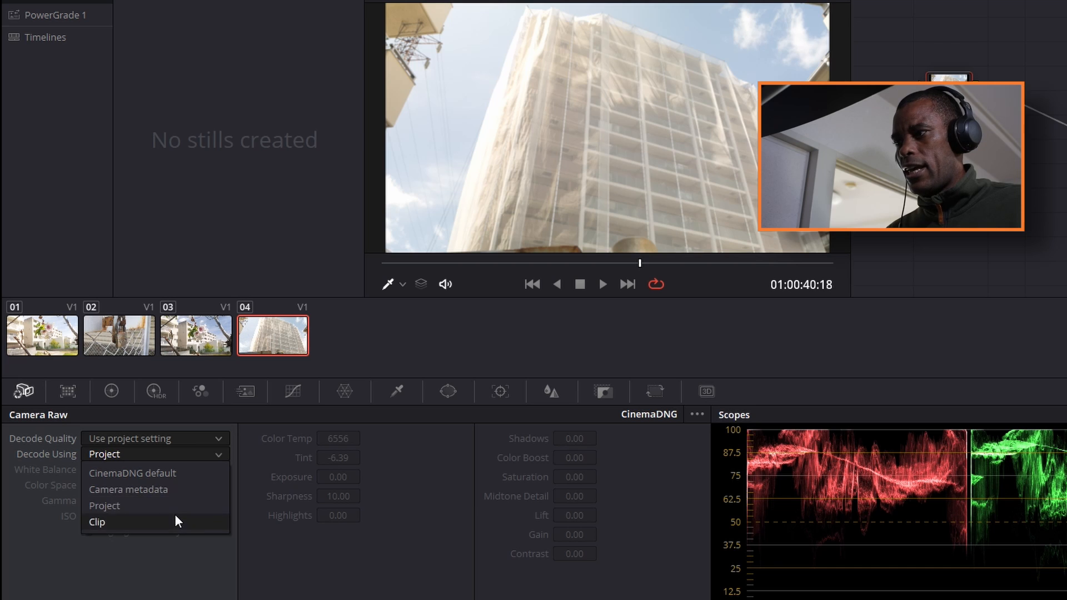
click(97, 521)
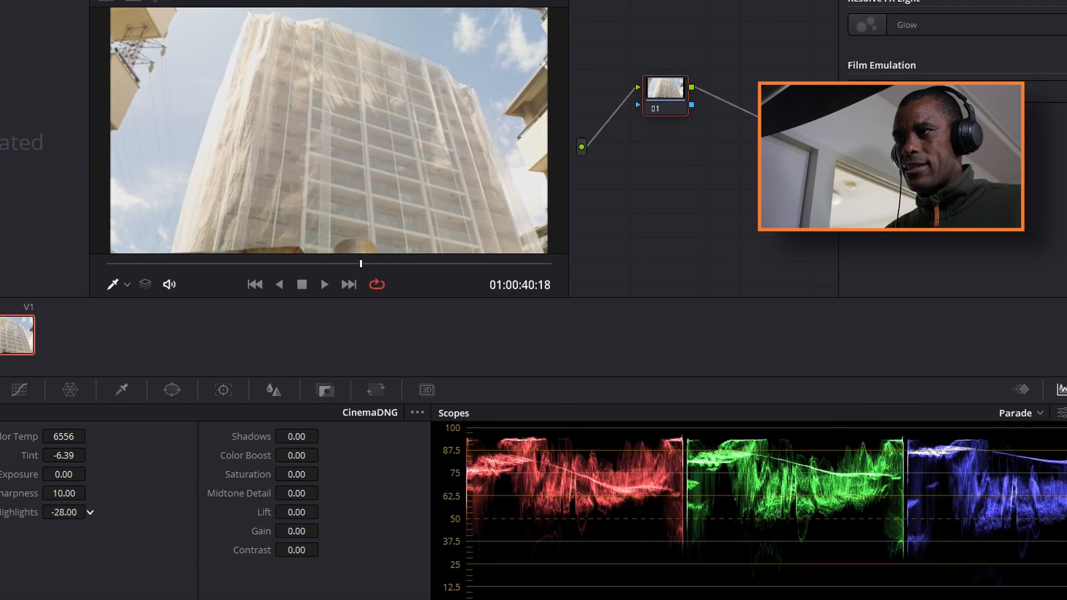
click(89, 509)
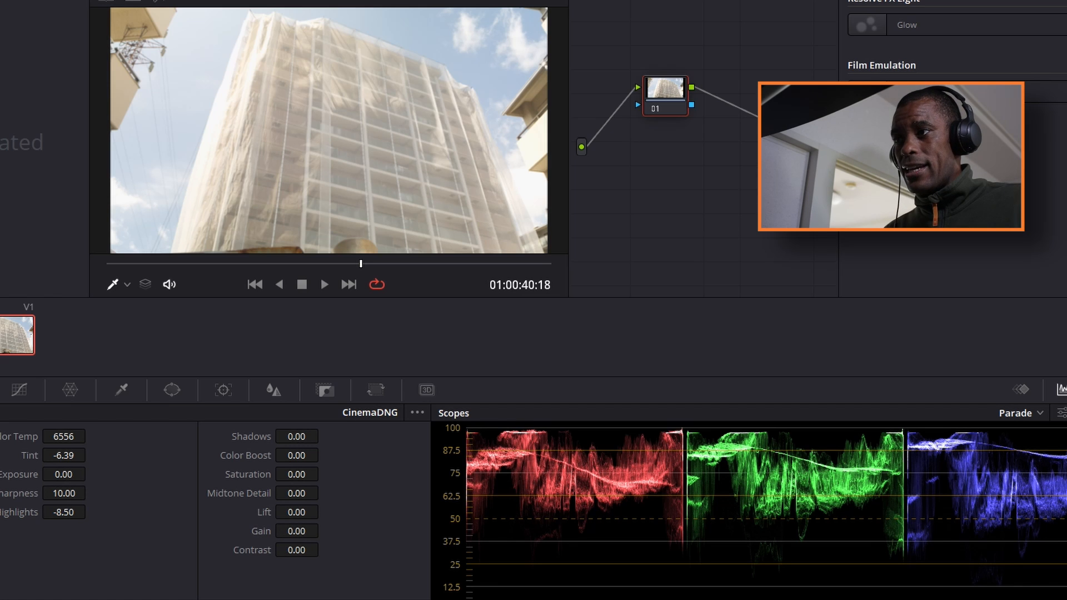
drag(296, 531, 296, 544)
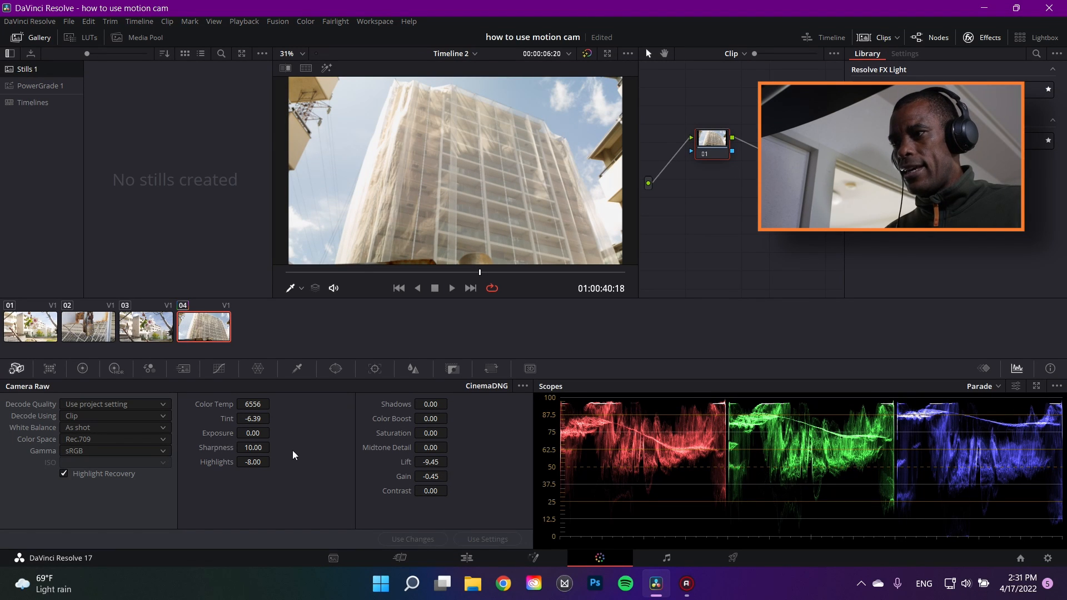
Step: Set raw Shadows 14, Color Boost 10, Midtone Detail 10, Exposure -0.19, Gain -0.10, Lift -8.40
click(430, 418)
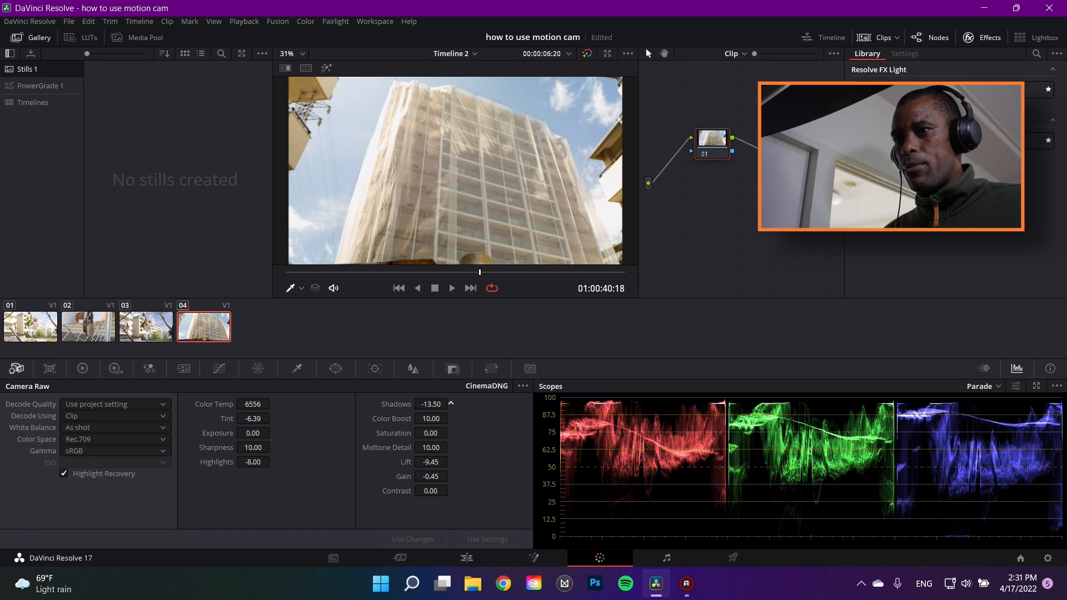
click(451, 403)
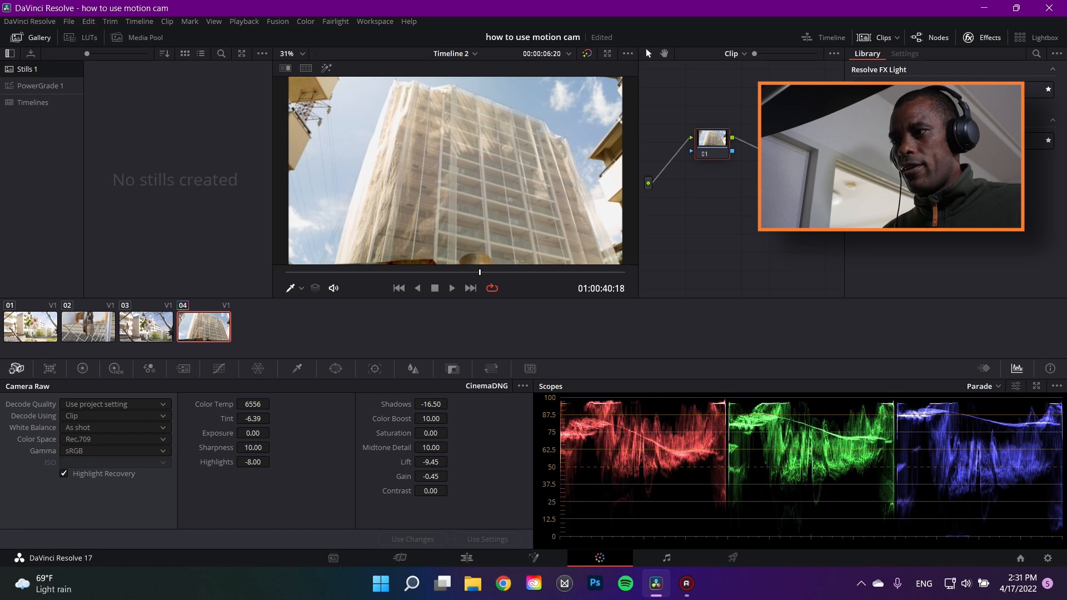
click(449, 474)
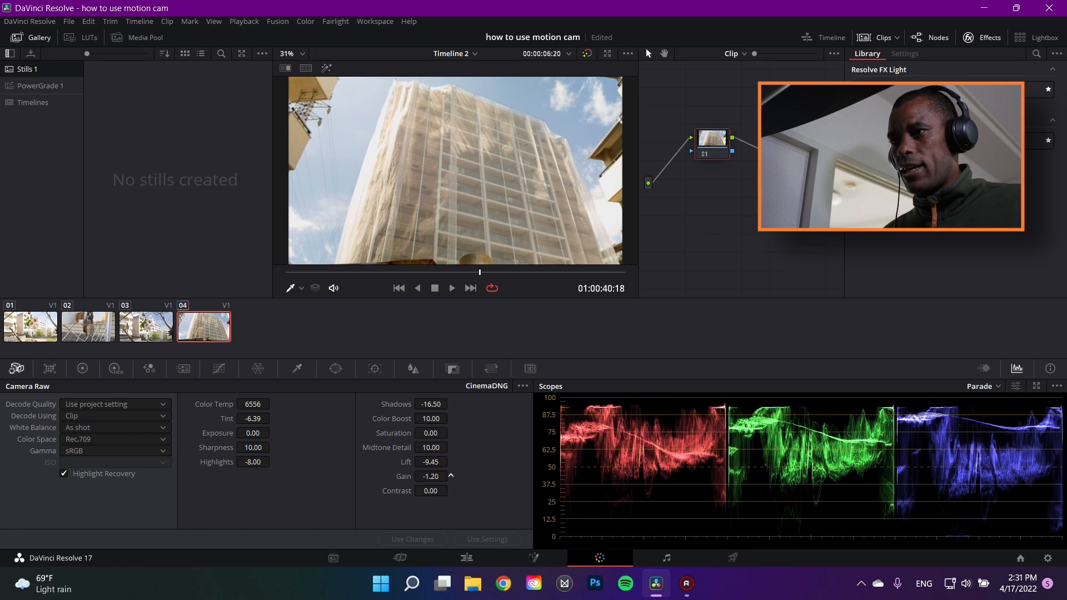
click(430, 479)
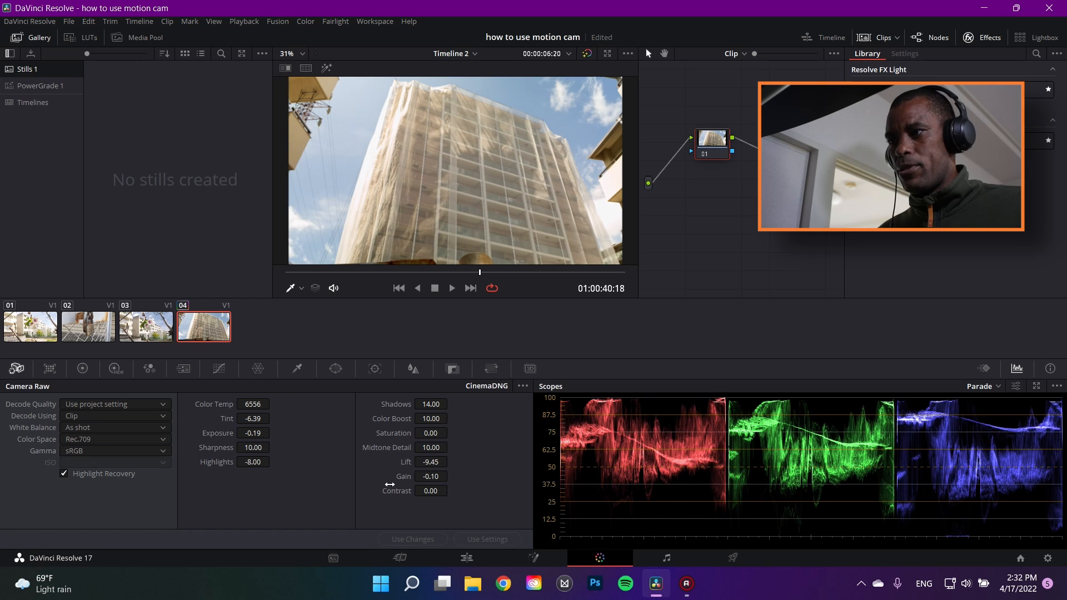
drag(430, 461, 430, 459)
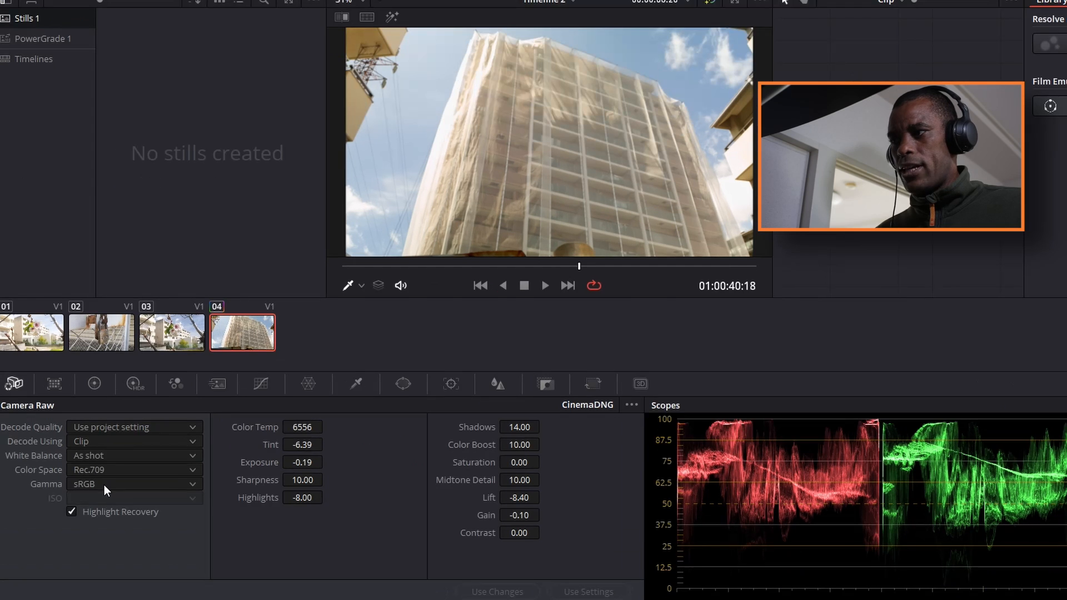
Step: Reset all of the building clip's Camera Raw adjustments to zero from the CinemaDNG options menu
click(133, 483)
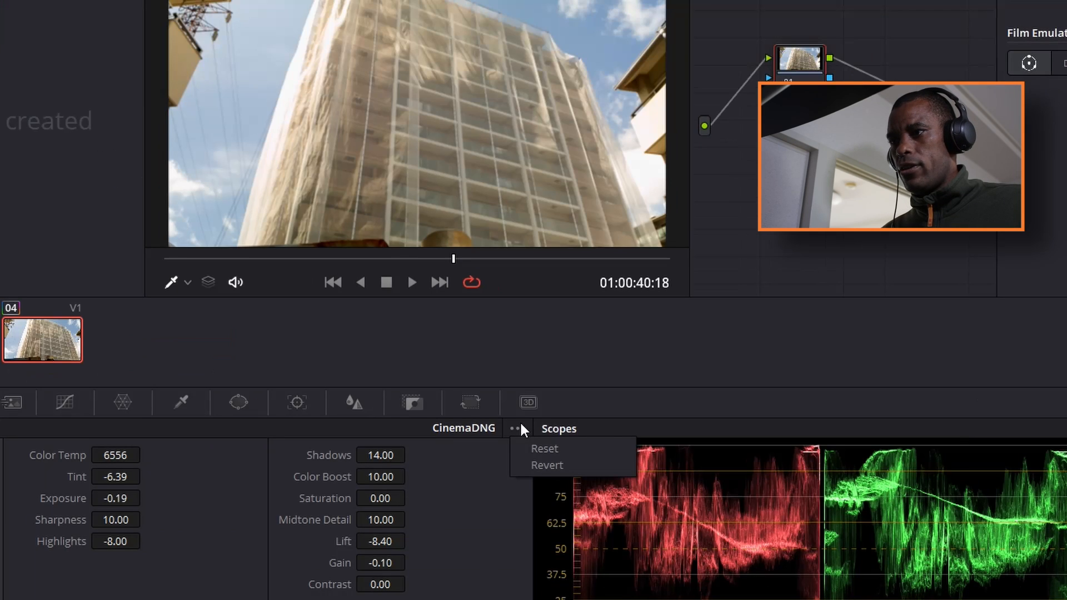
click(545, 448)
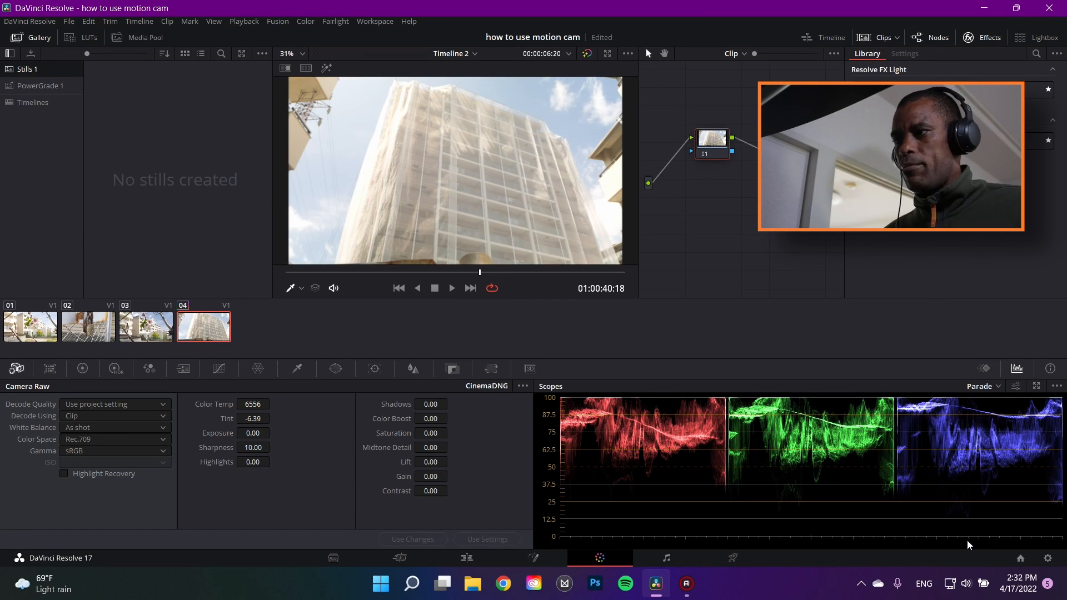
click(1047, 558)
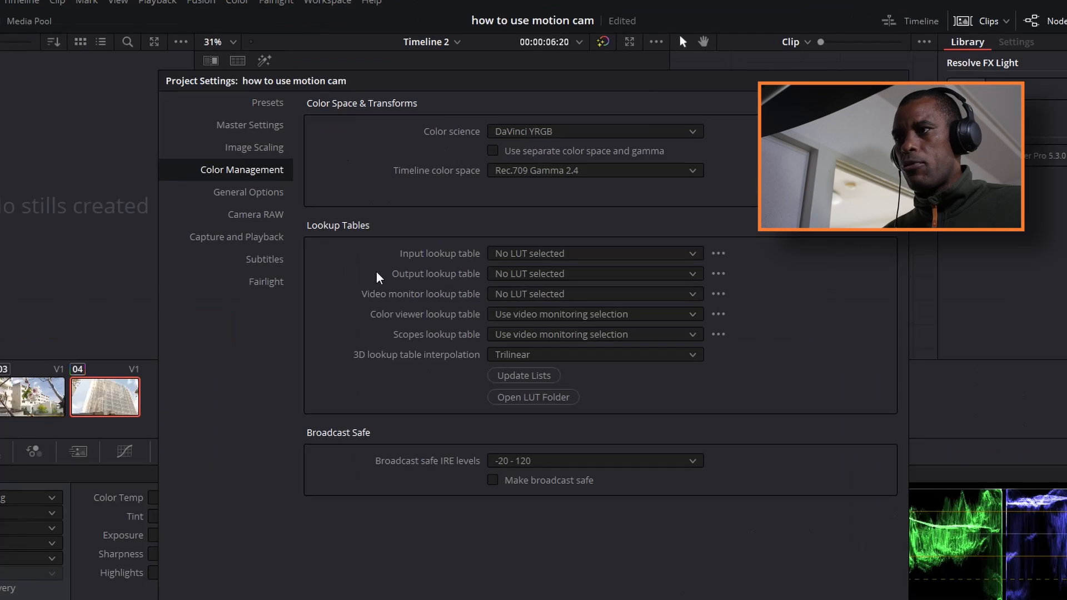
Step: Set the project's color science to DaVinci YRGB Color Managed
click(592, 132)
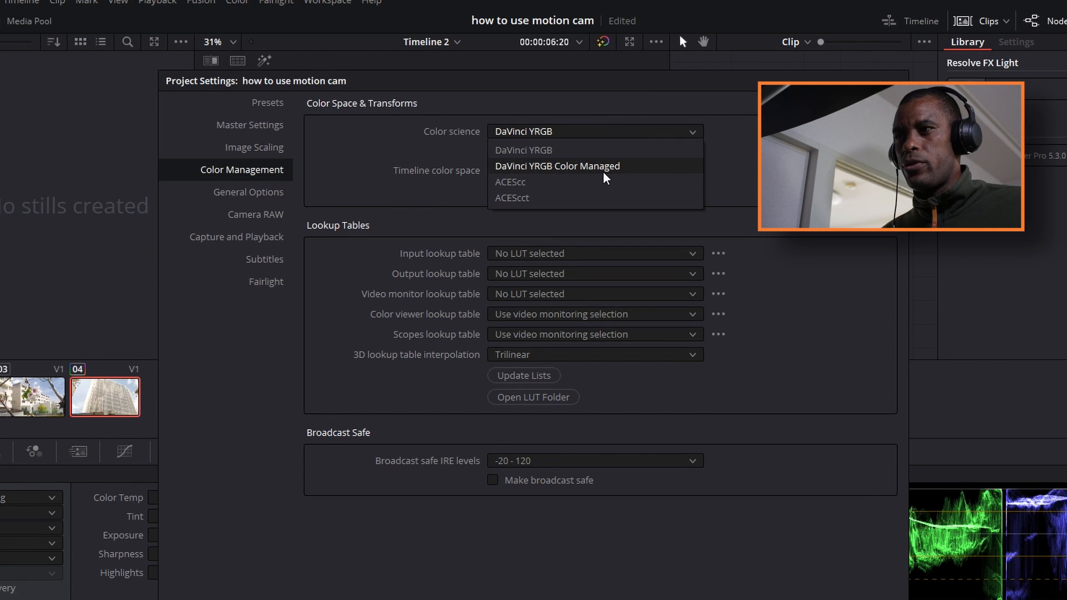
click(557, 166)
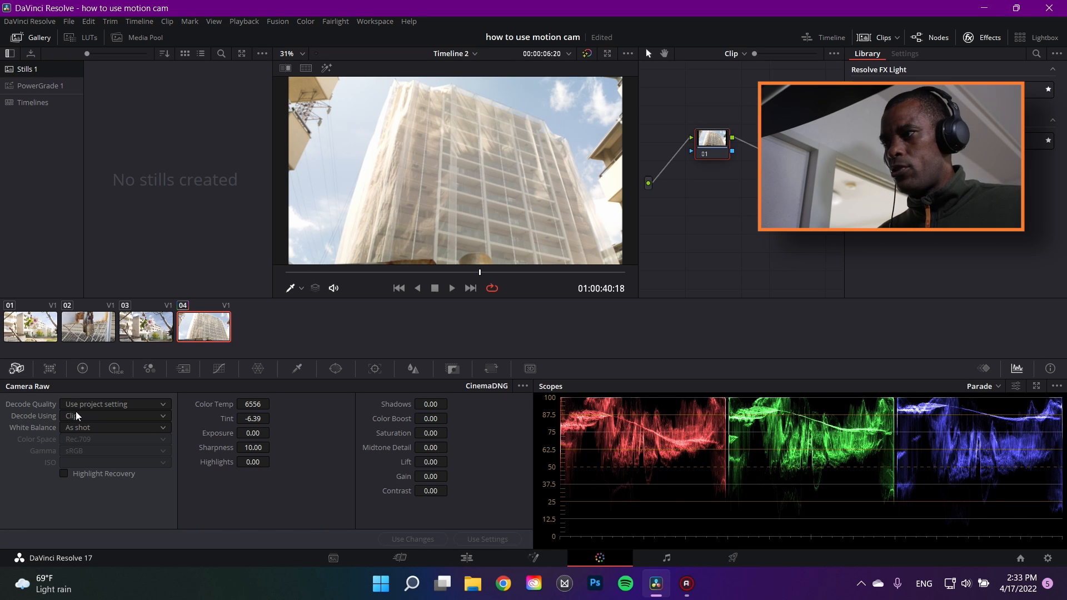
Step: Open the Primaries Color Wheels and drag the building clip's Lift master wheel down
click(81, 368)
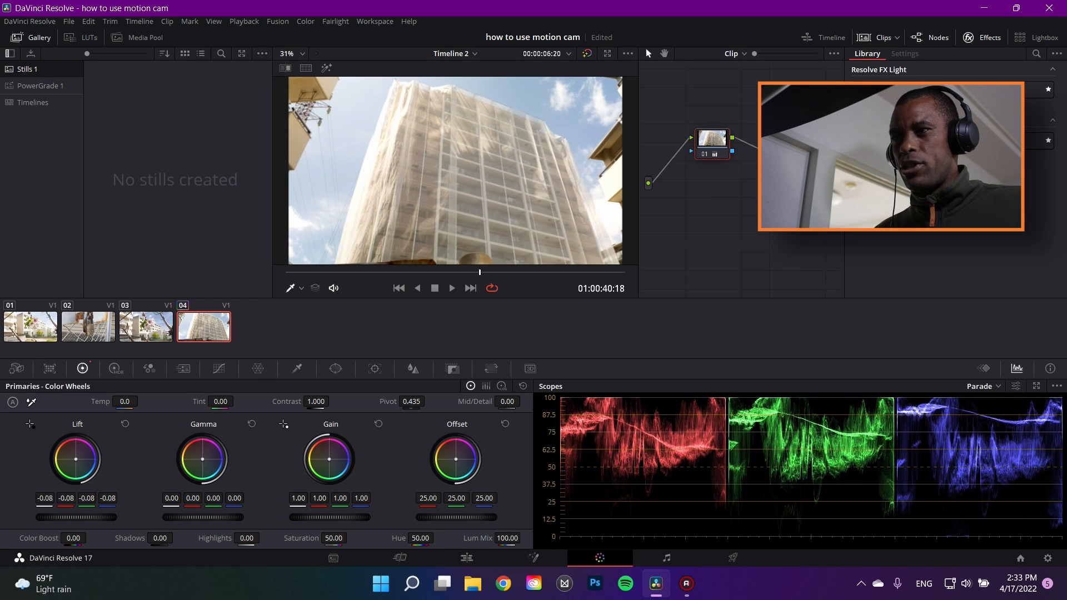
drag(77, 459, 76, 442)
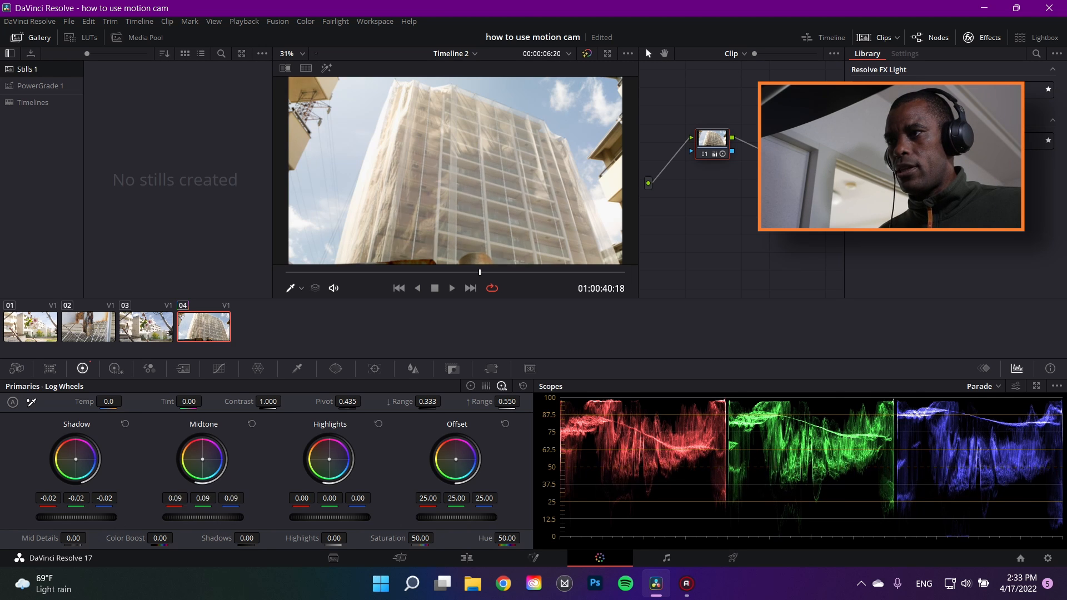
Step: Lower the building clip's Log midtones to -0.49 and highlights to -0.05, then return to Primaries wheels
drag(202, 457, 197, 473)
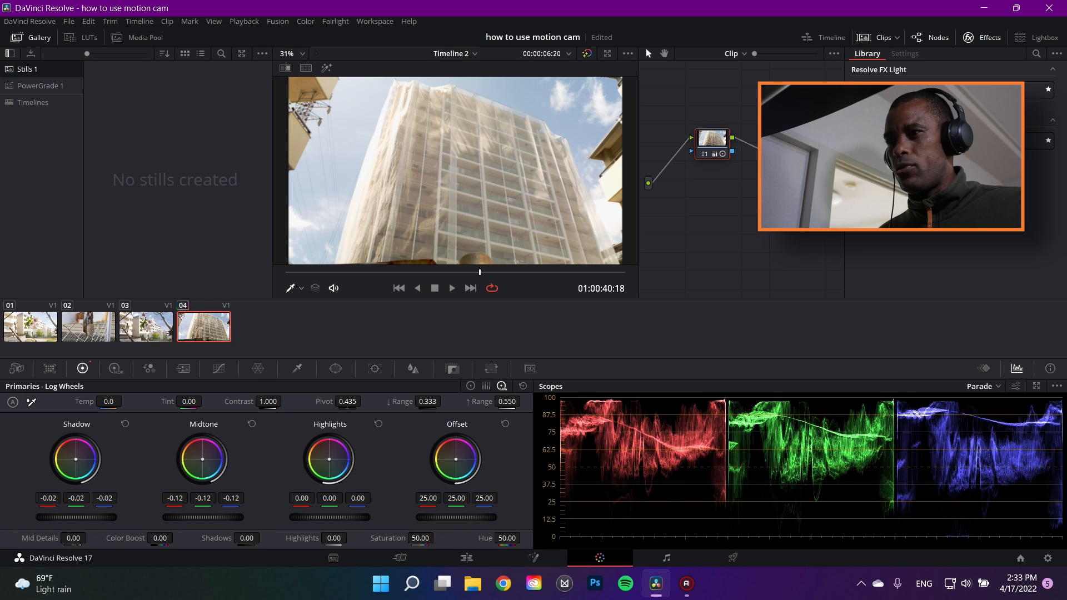
drag(203, 459, 197, 466)
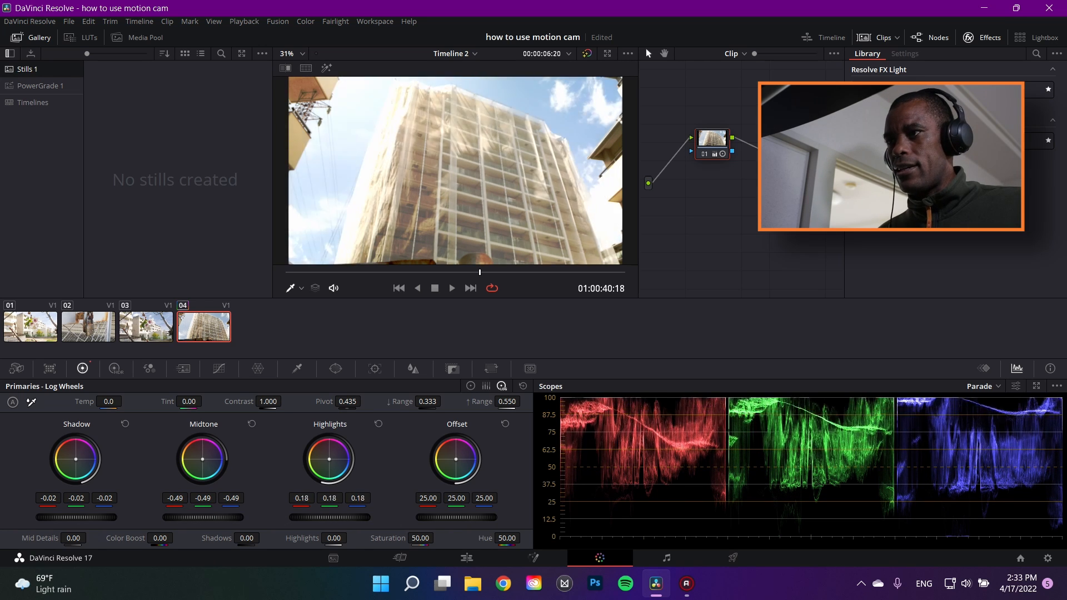
drag(329, 460, 330, 476)
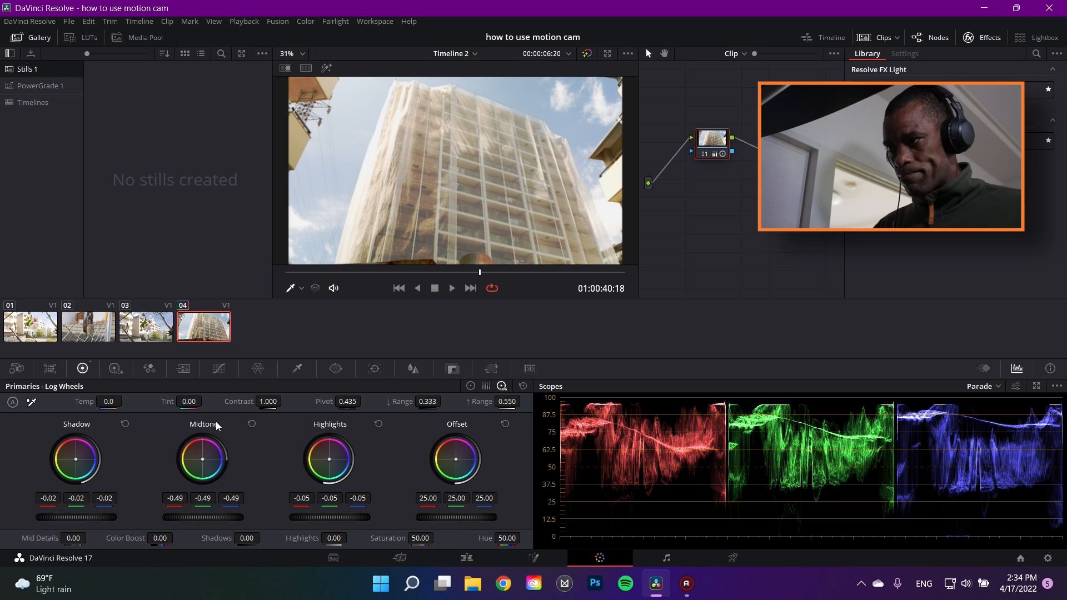
click(470, 386)
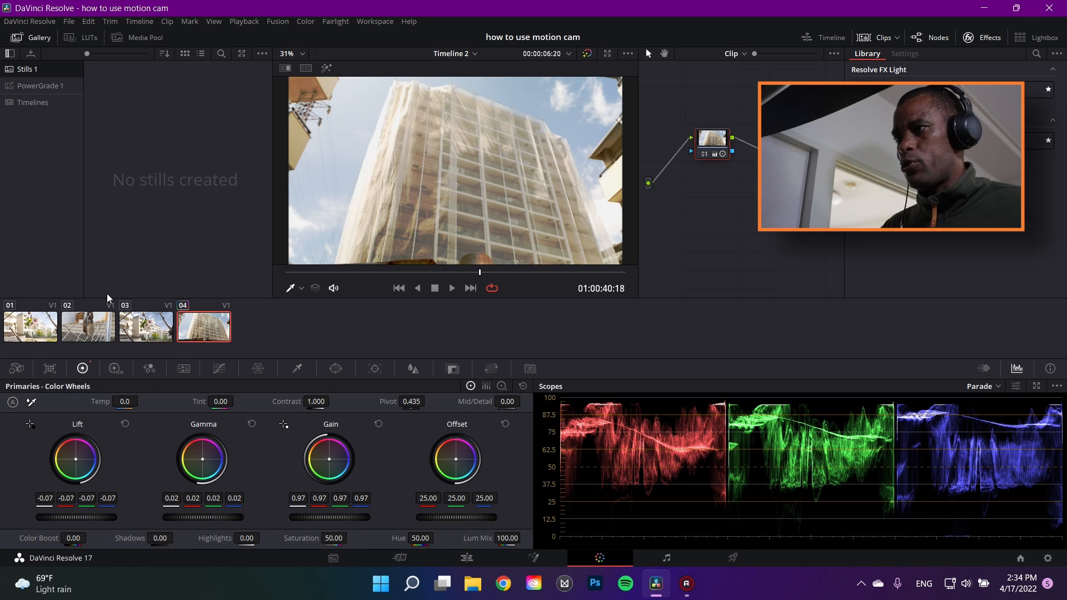
Step: Warm padlock clip 02's temperature to 140, then bring up clip 01 on Log Wheels
click(145, 326)
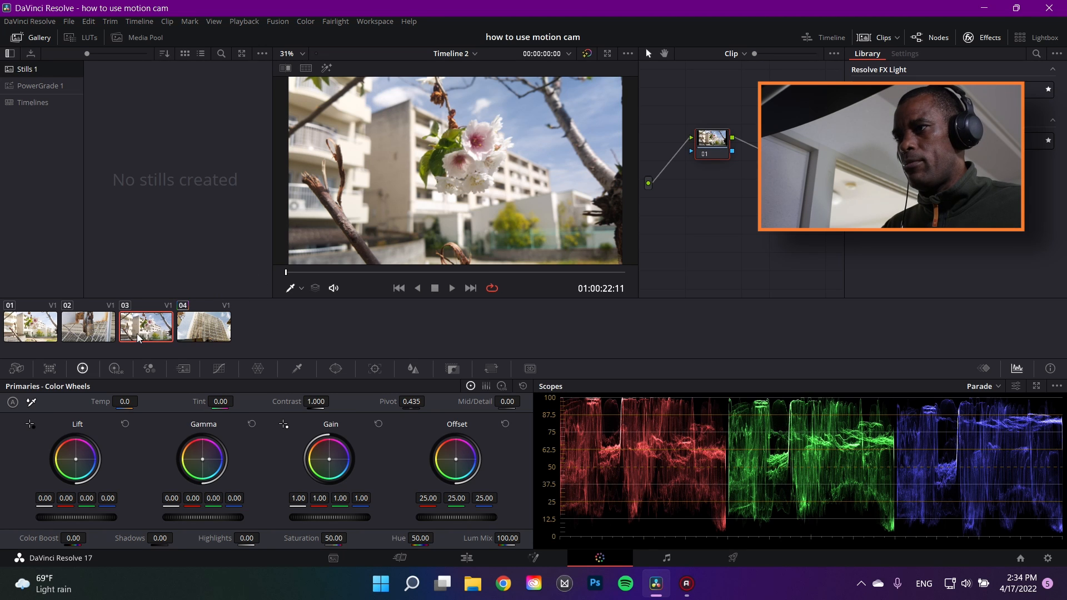
click(87, 327)
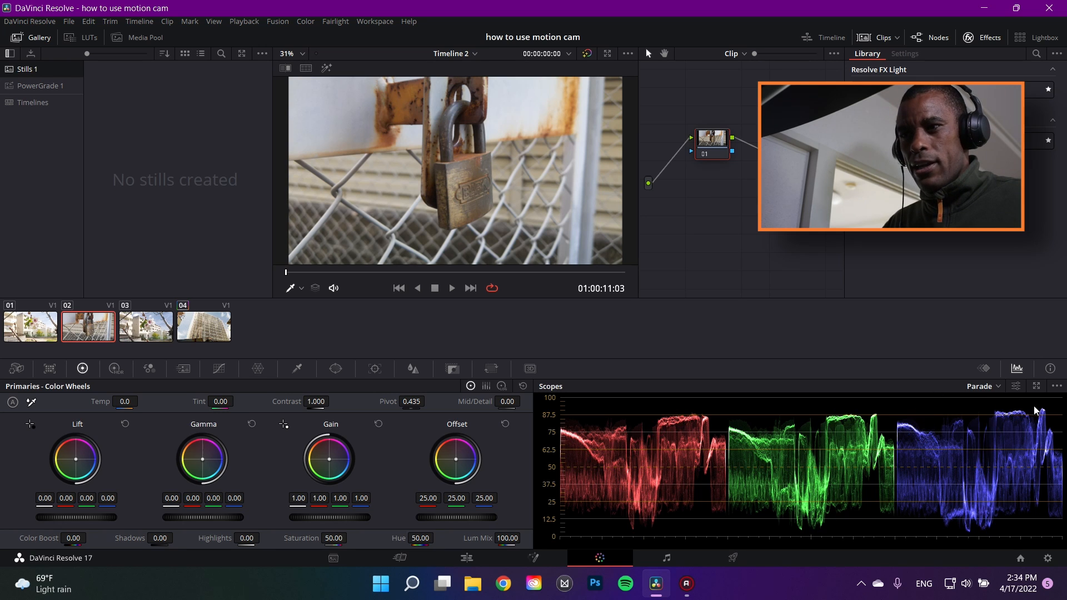
mouse_move(974, 419)
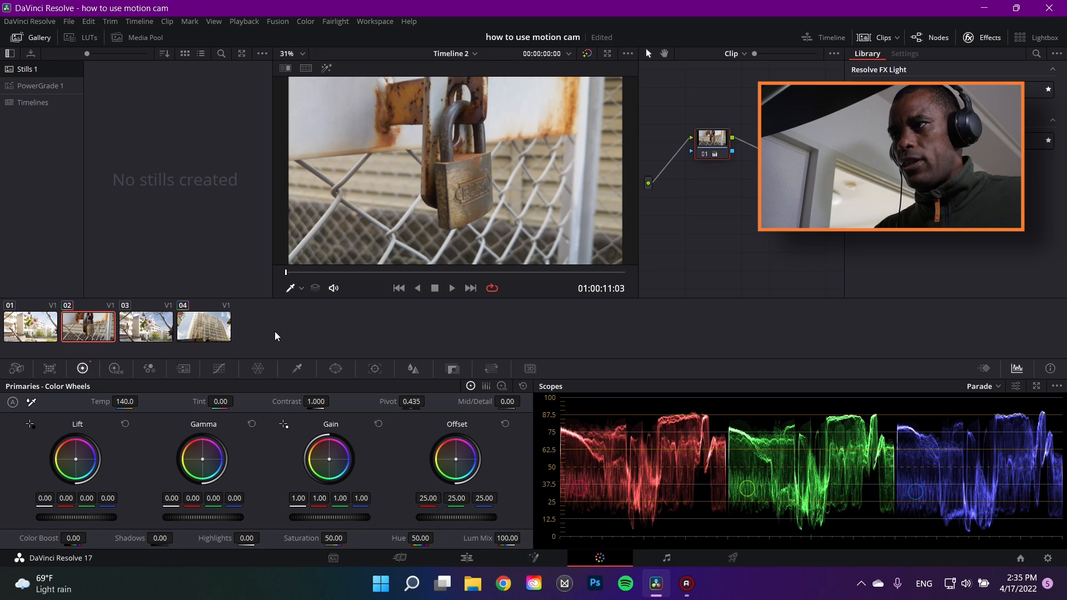
click(501, 385)
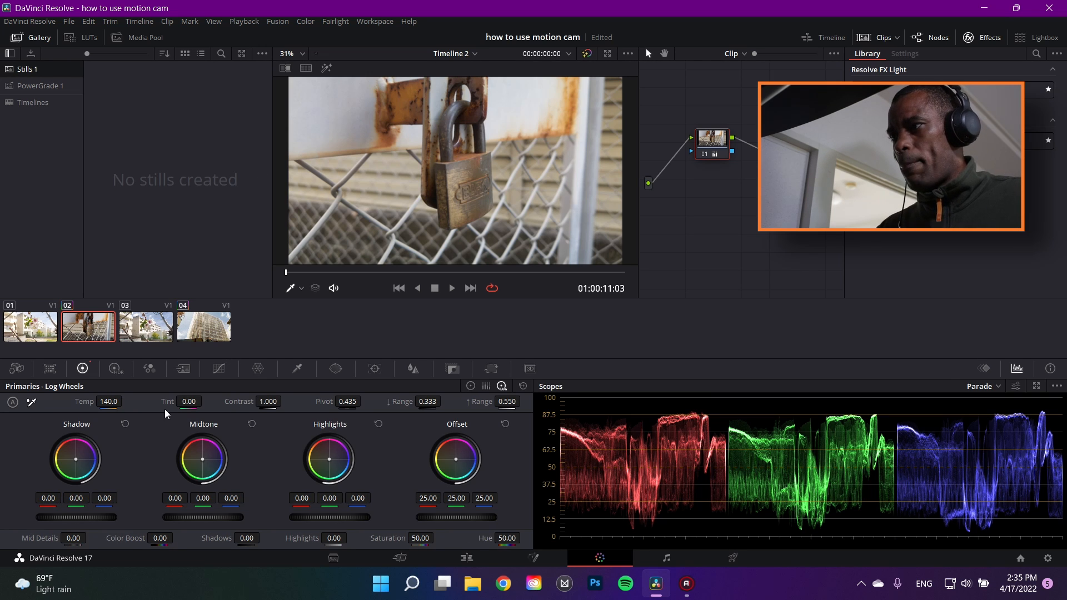
drag(76, 459, 76, 470)
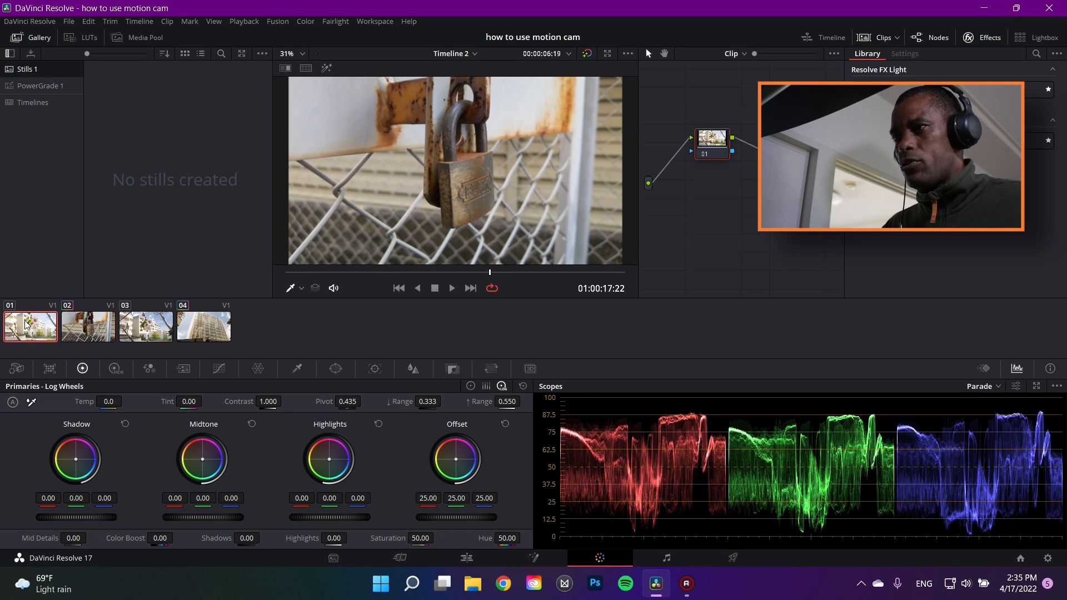
Step: Select blossom clip 03 and white-balance it from the viewer: Temp 1.7, Tint -4.37
click(145, 327)
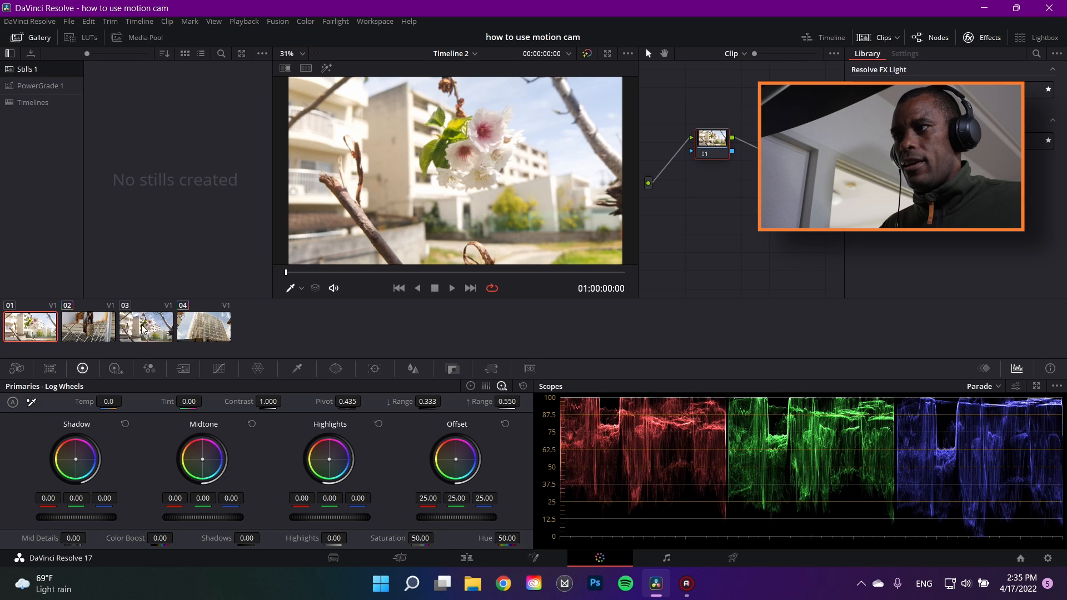
click(145, 326)
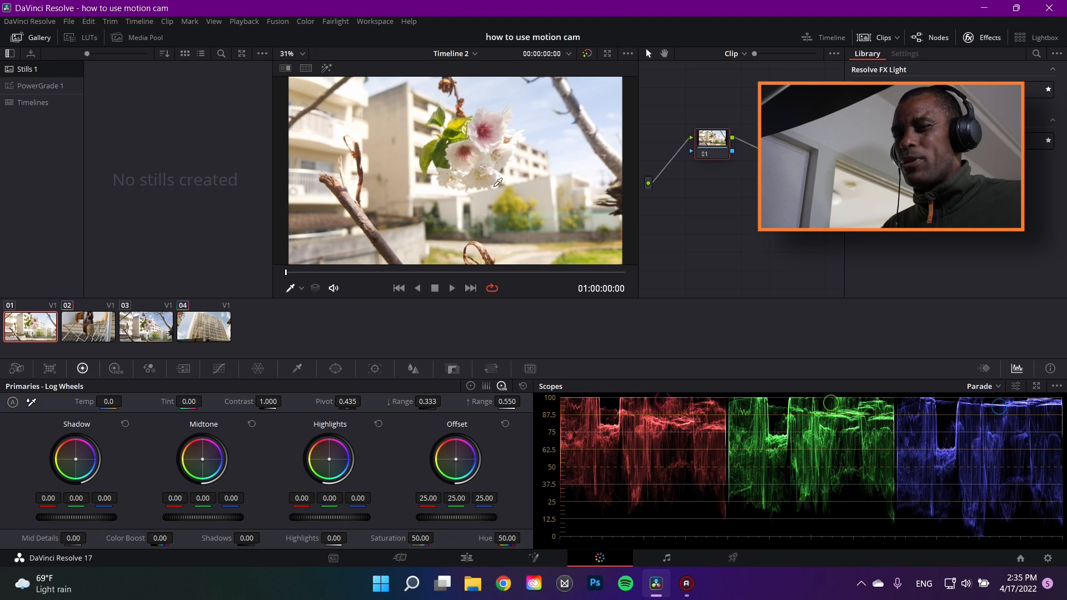
click(146, 327)
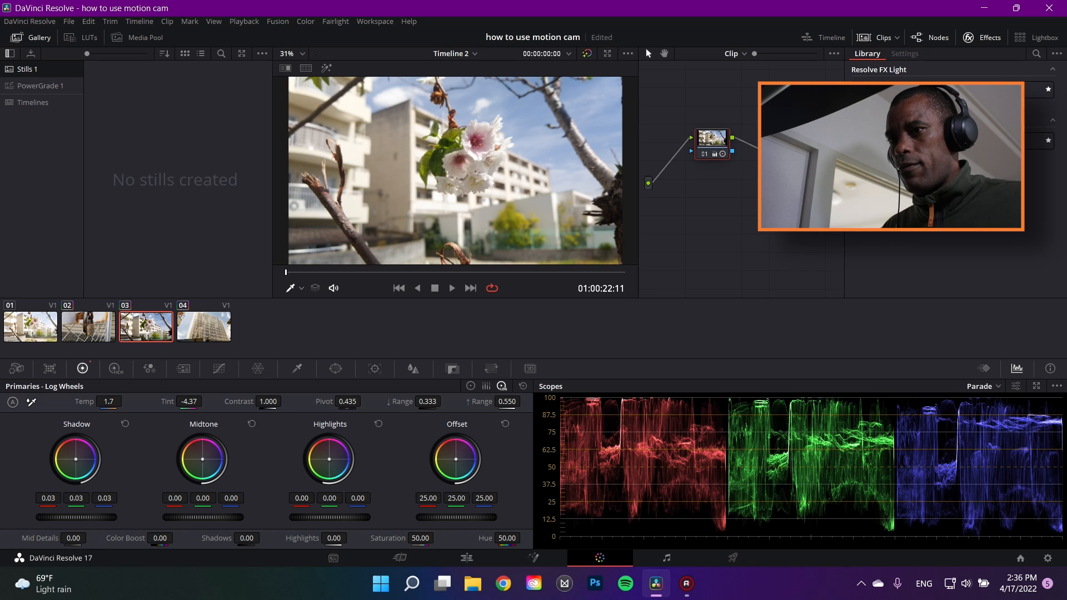
Step: Set the blossom clip's shadows to 0.07 and highlights to -0.04, then grab a still
drag(75, 516, 48, 516)
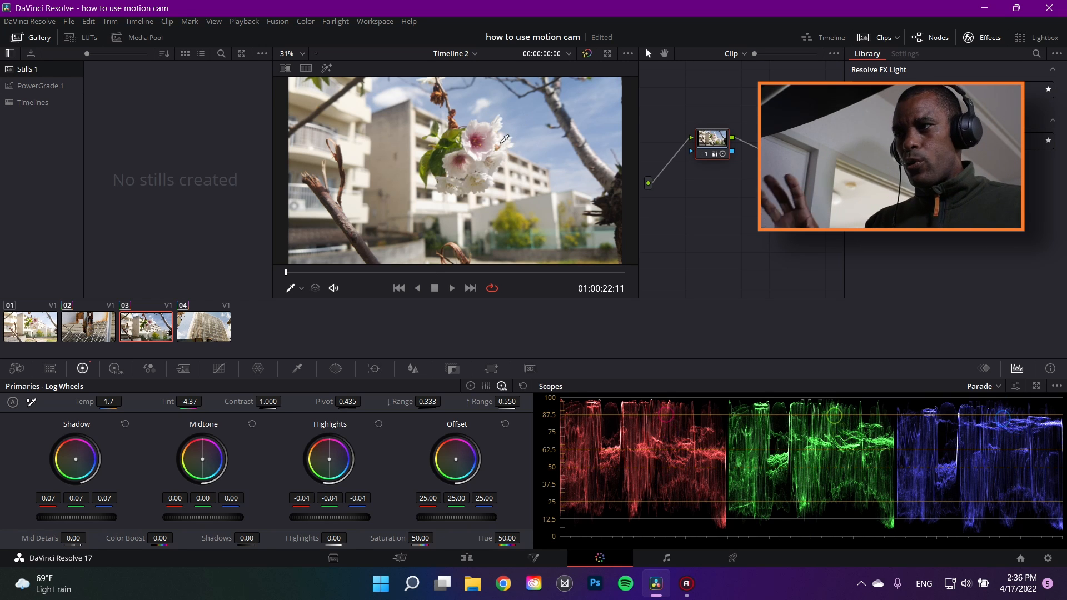
right_click(455, 170)
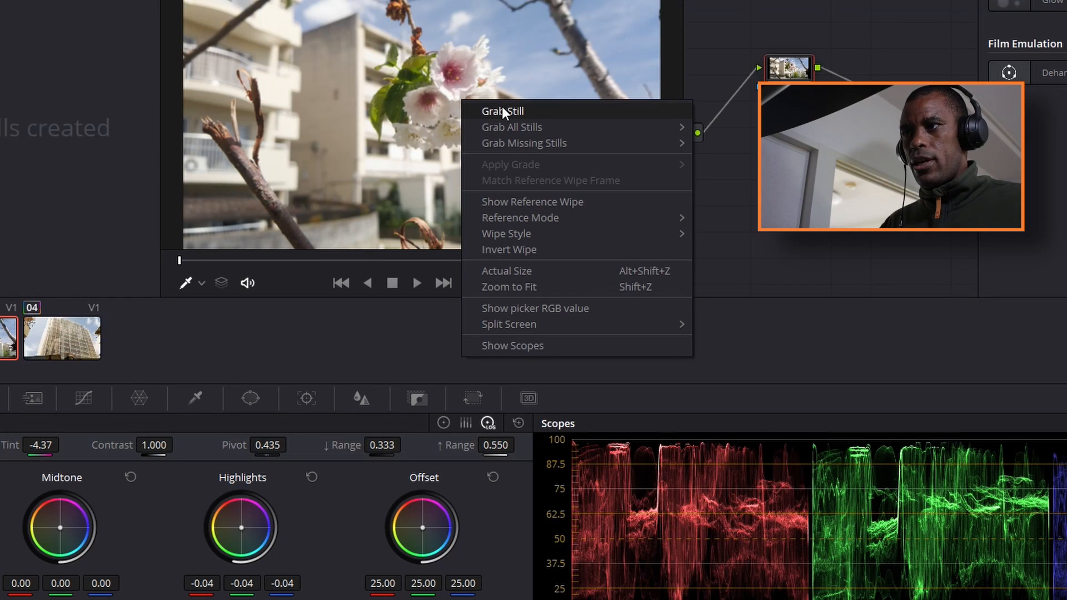
click(503, 112)
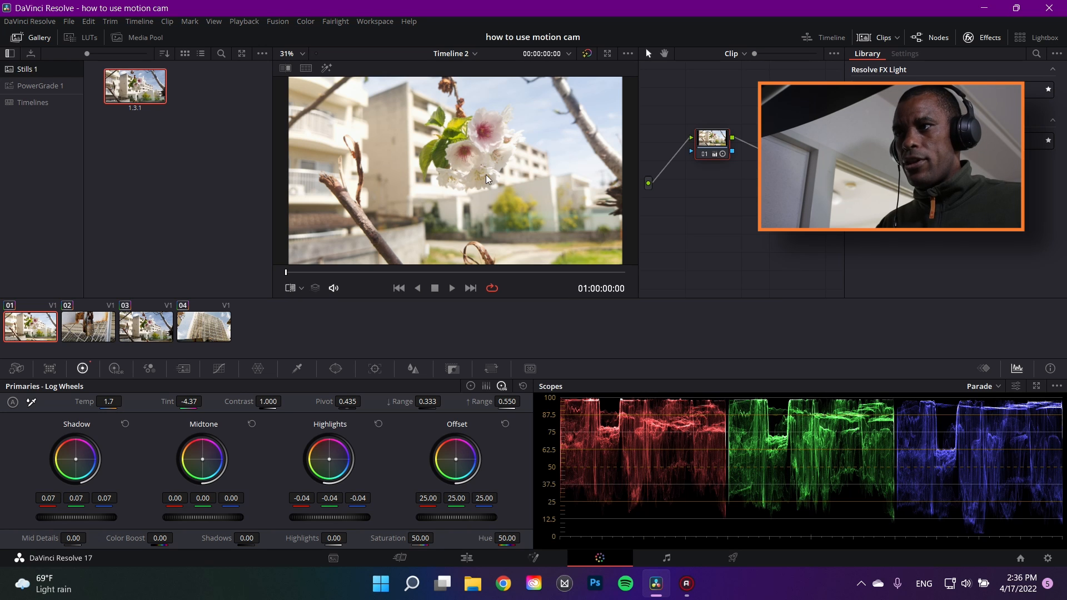
Step: Load clip 03, the low-angle blossom shot, into the Color page viewer
click(145, 327)
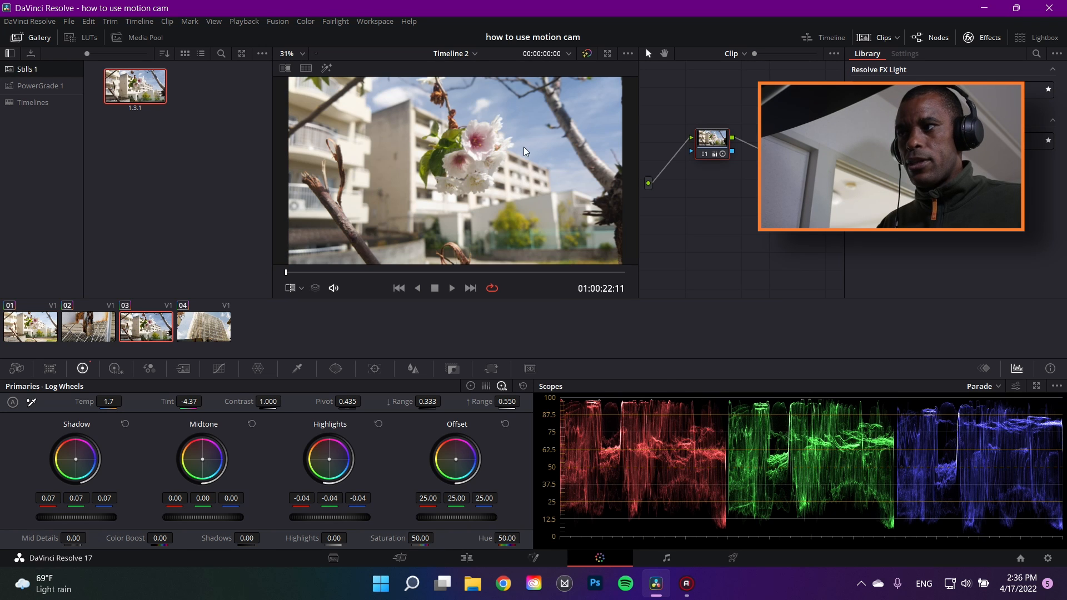